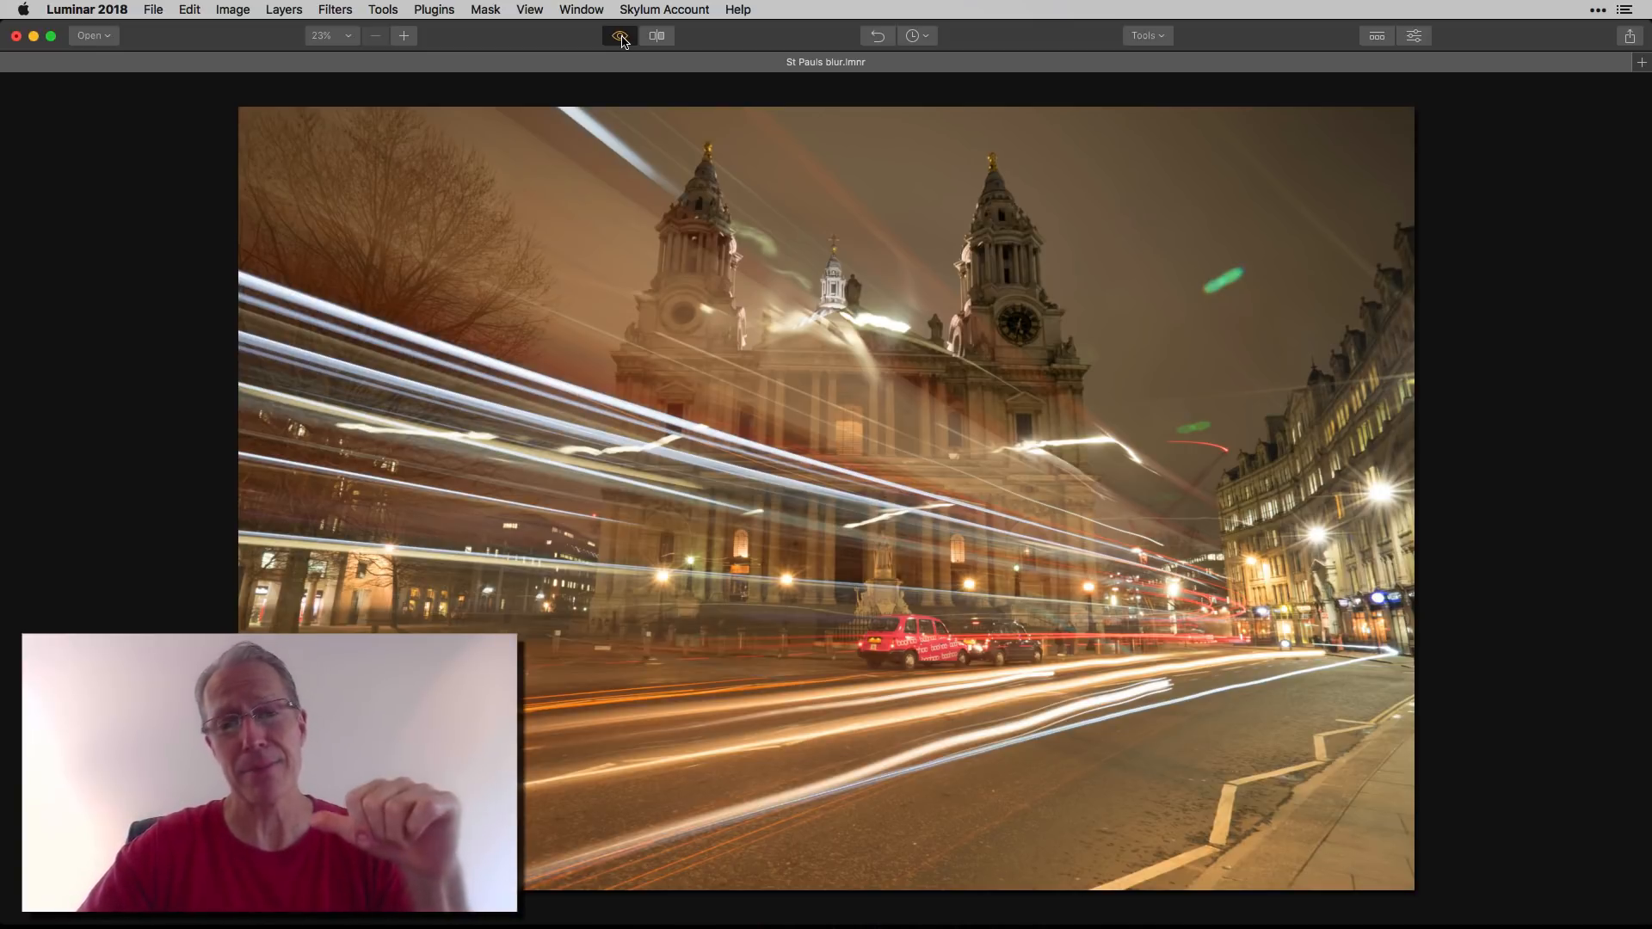
- Compare the edited blue-and-pink version against the original brown photo several times
left_click(622, 34)
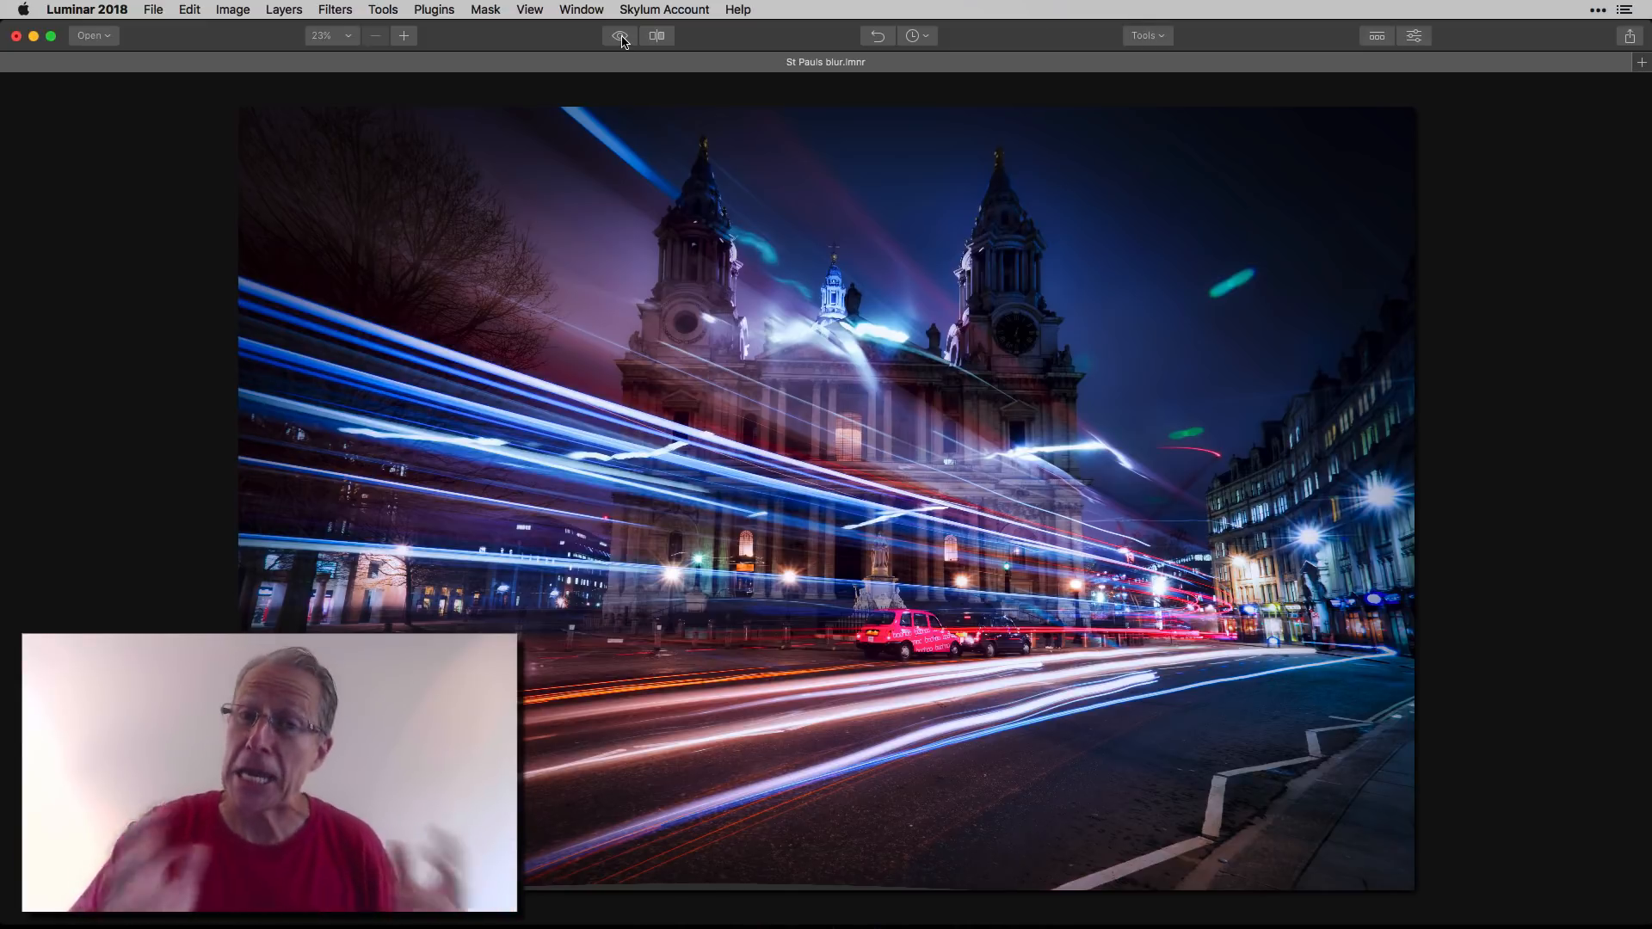
left_click(619, 34)
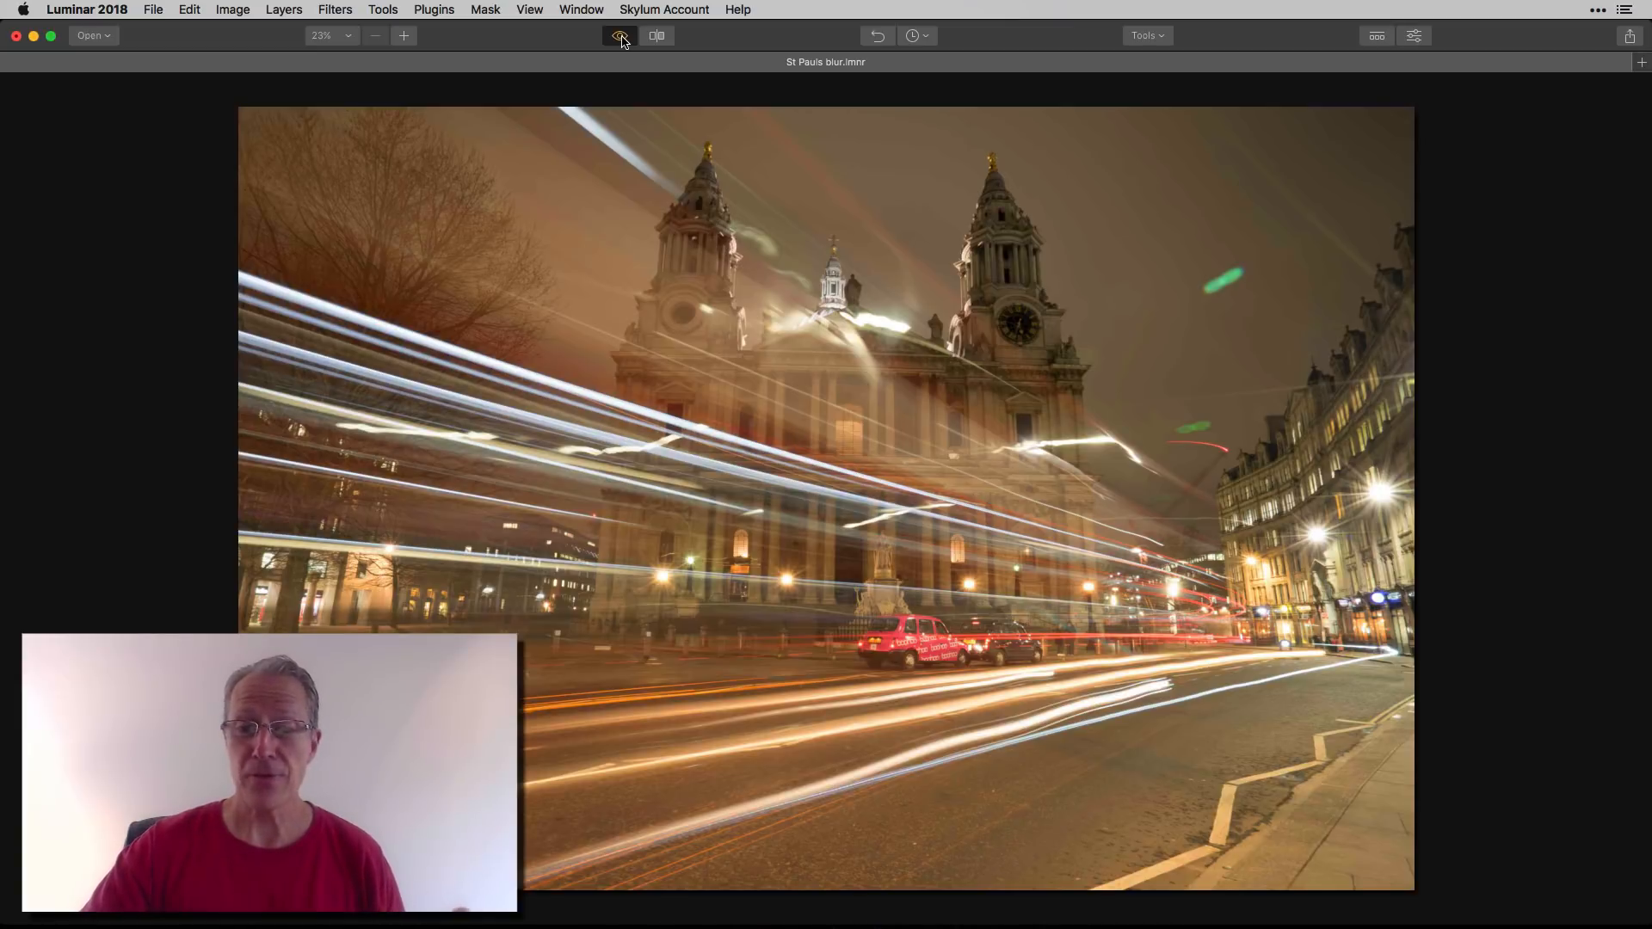
left_click(620, 37)
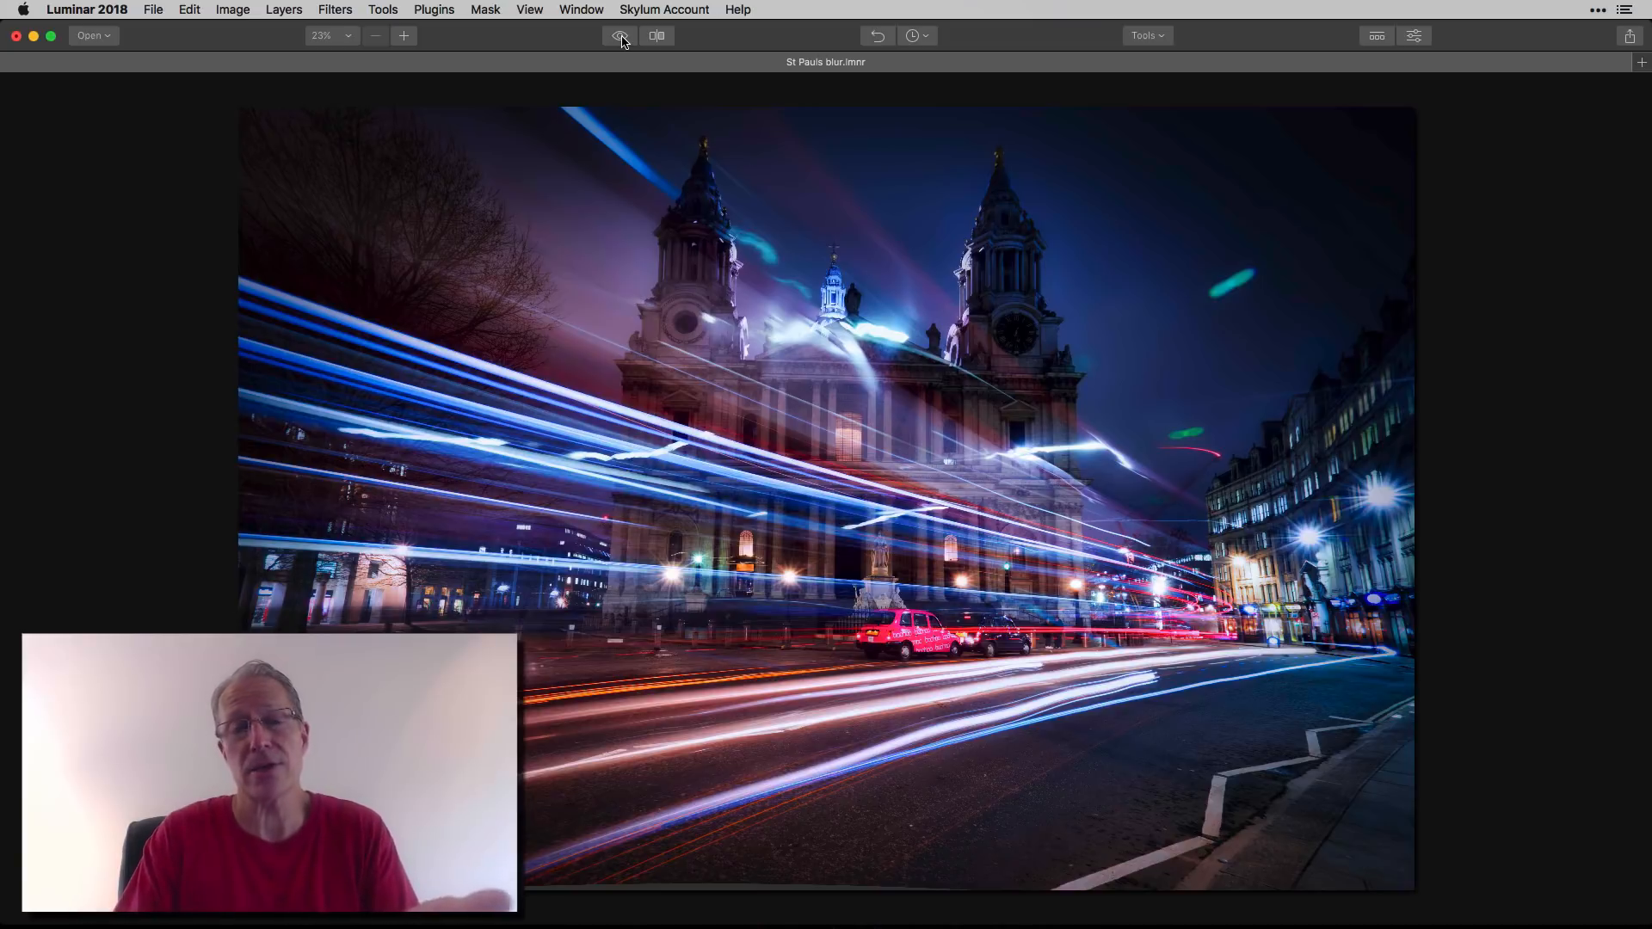
left_click(619, 34)
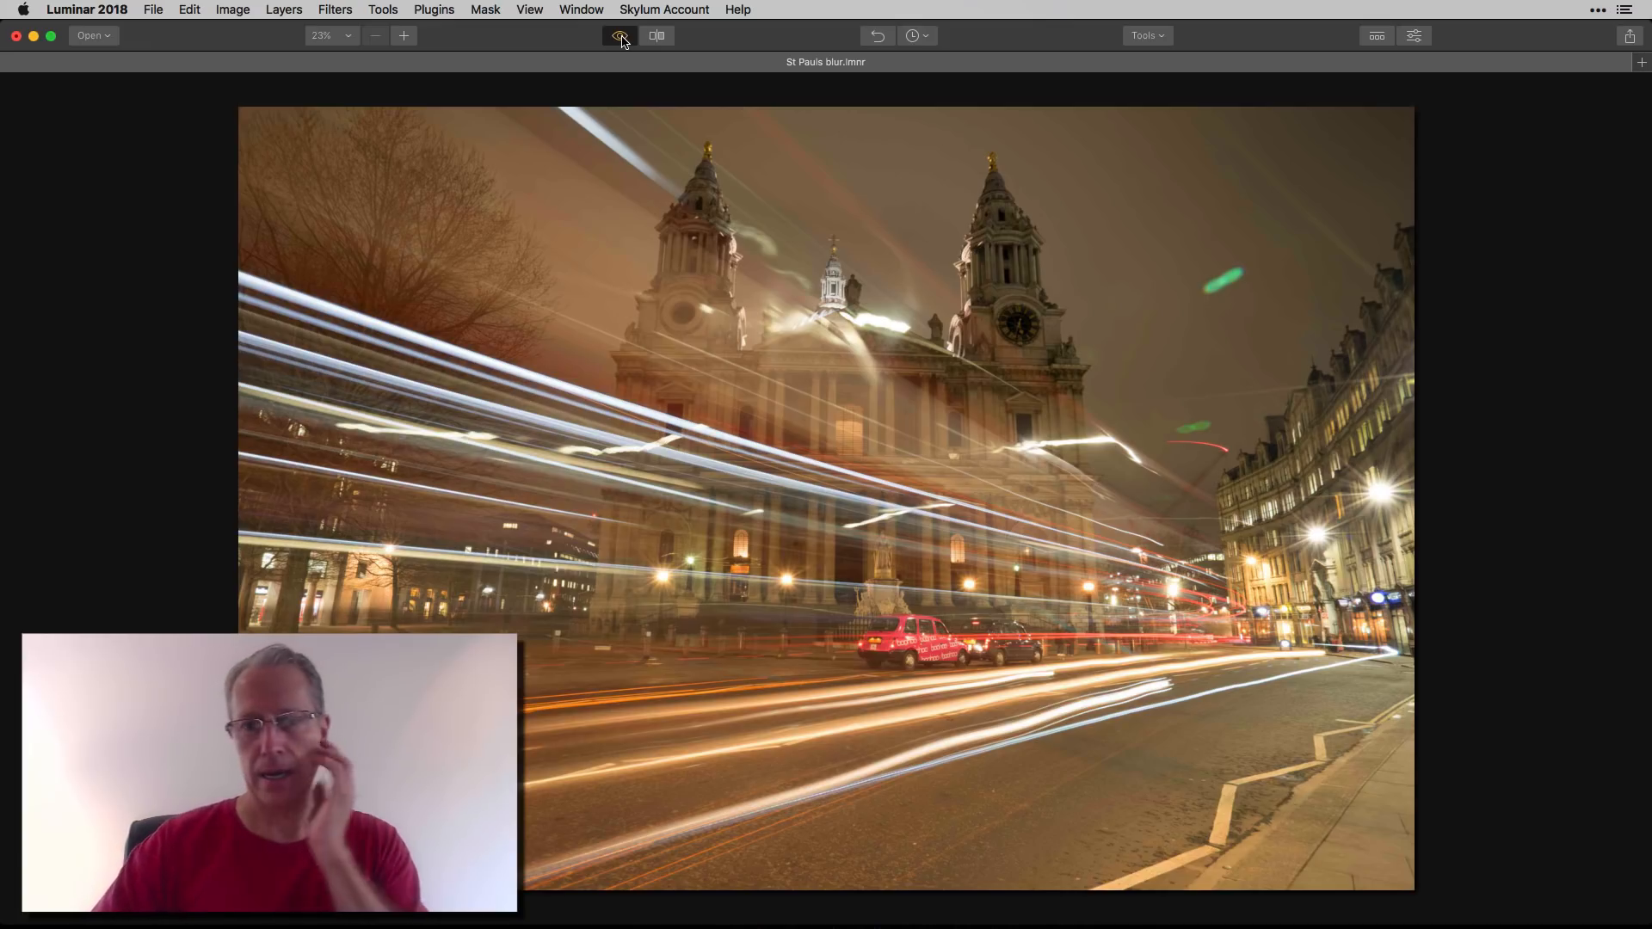
left_click(619, 35)
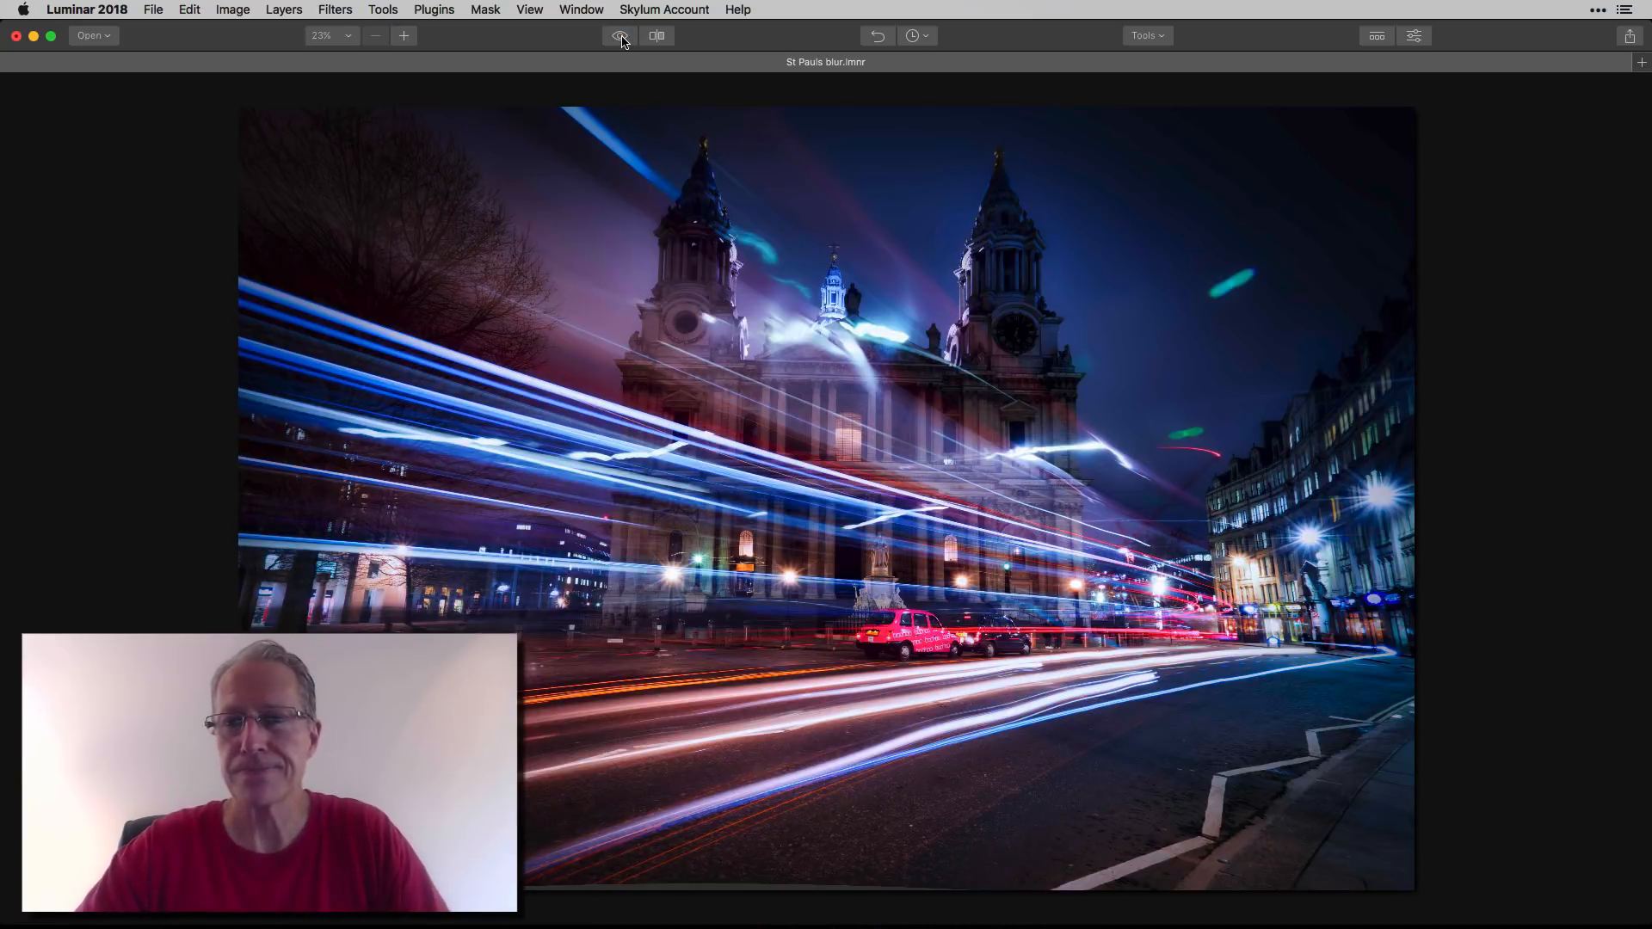
left_click(1414, 35)
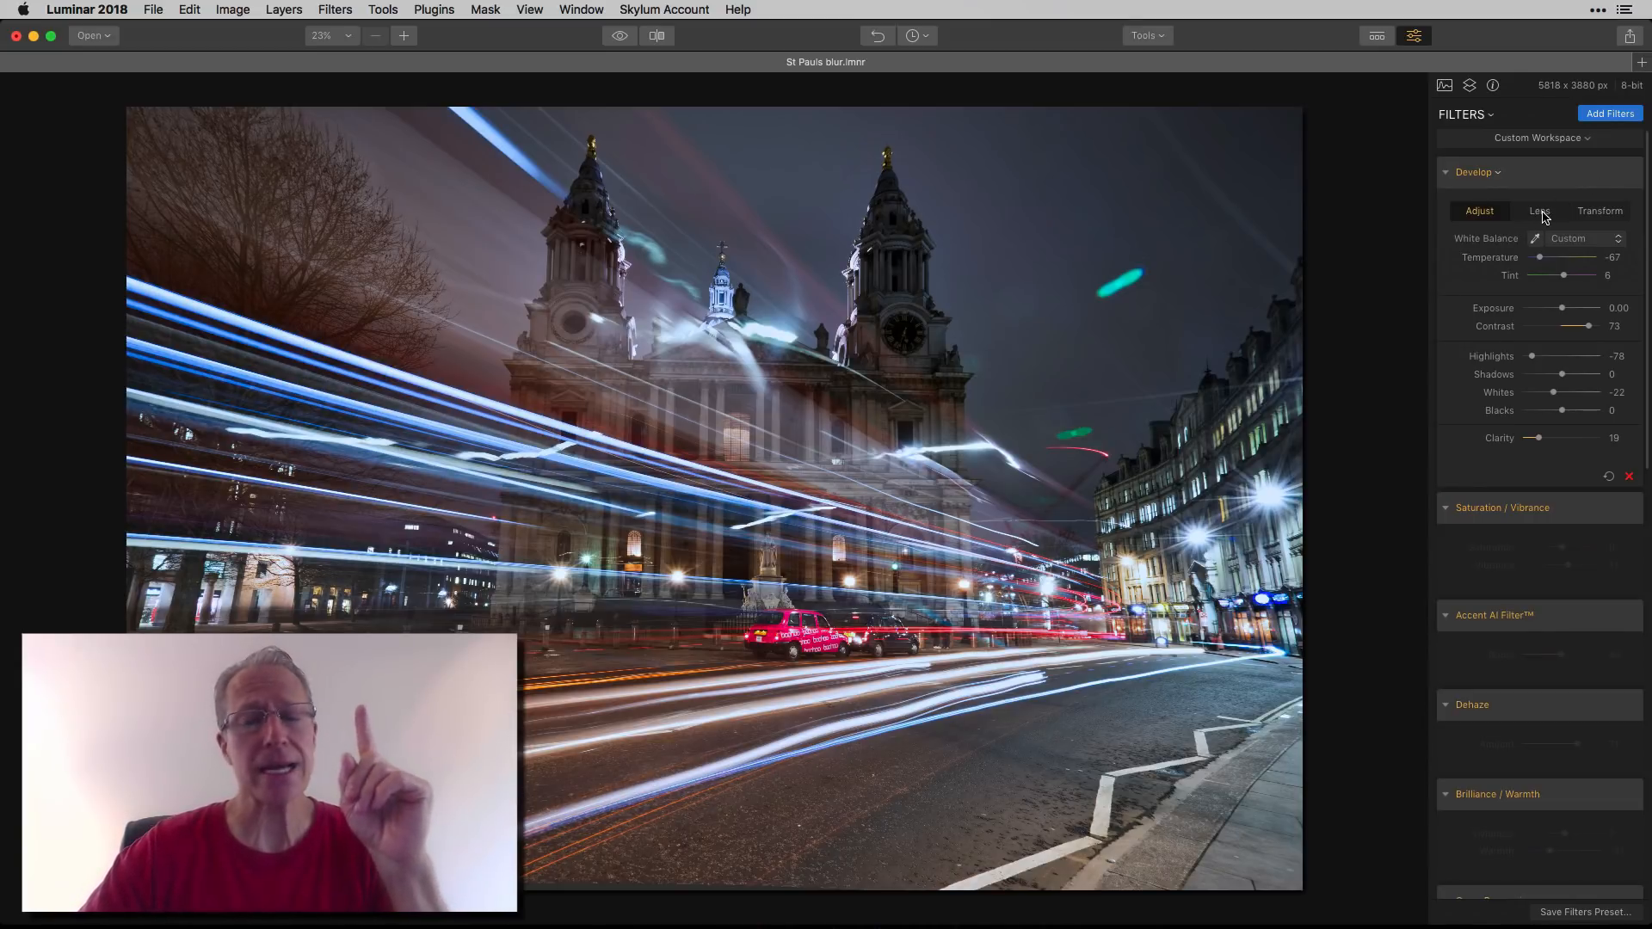
- Review the Develop filter's lens corrections and perspective transform (vertical -8, scale 20), comparing with the original
left_click(1539, 210)
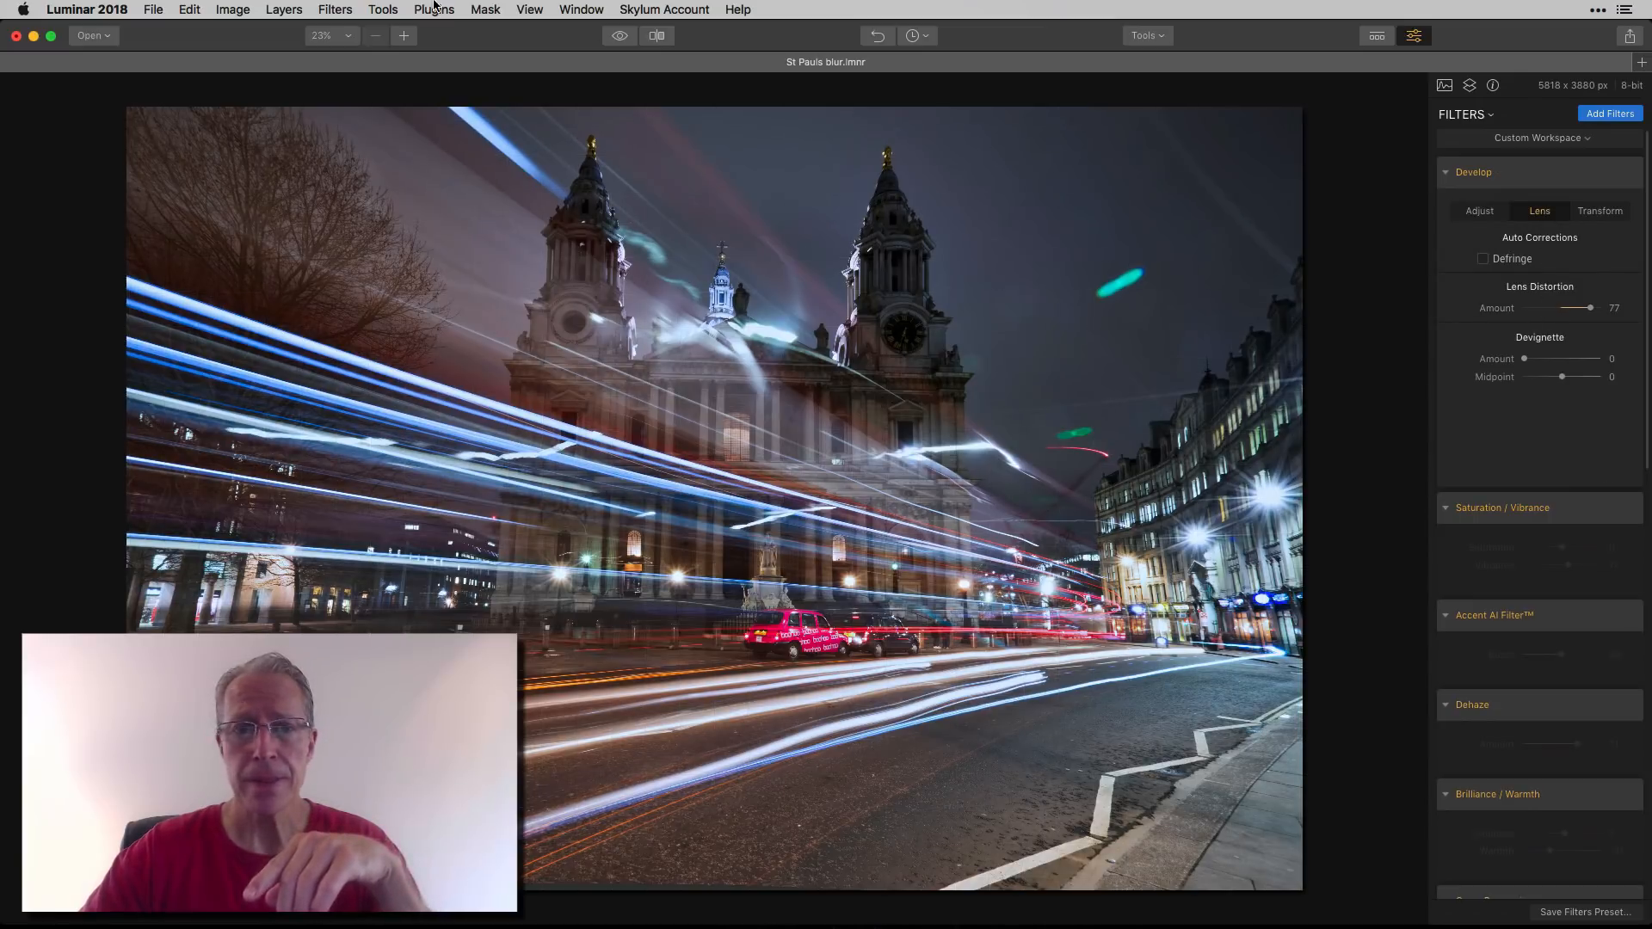
left_click(617, 34)
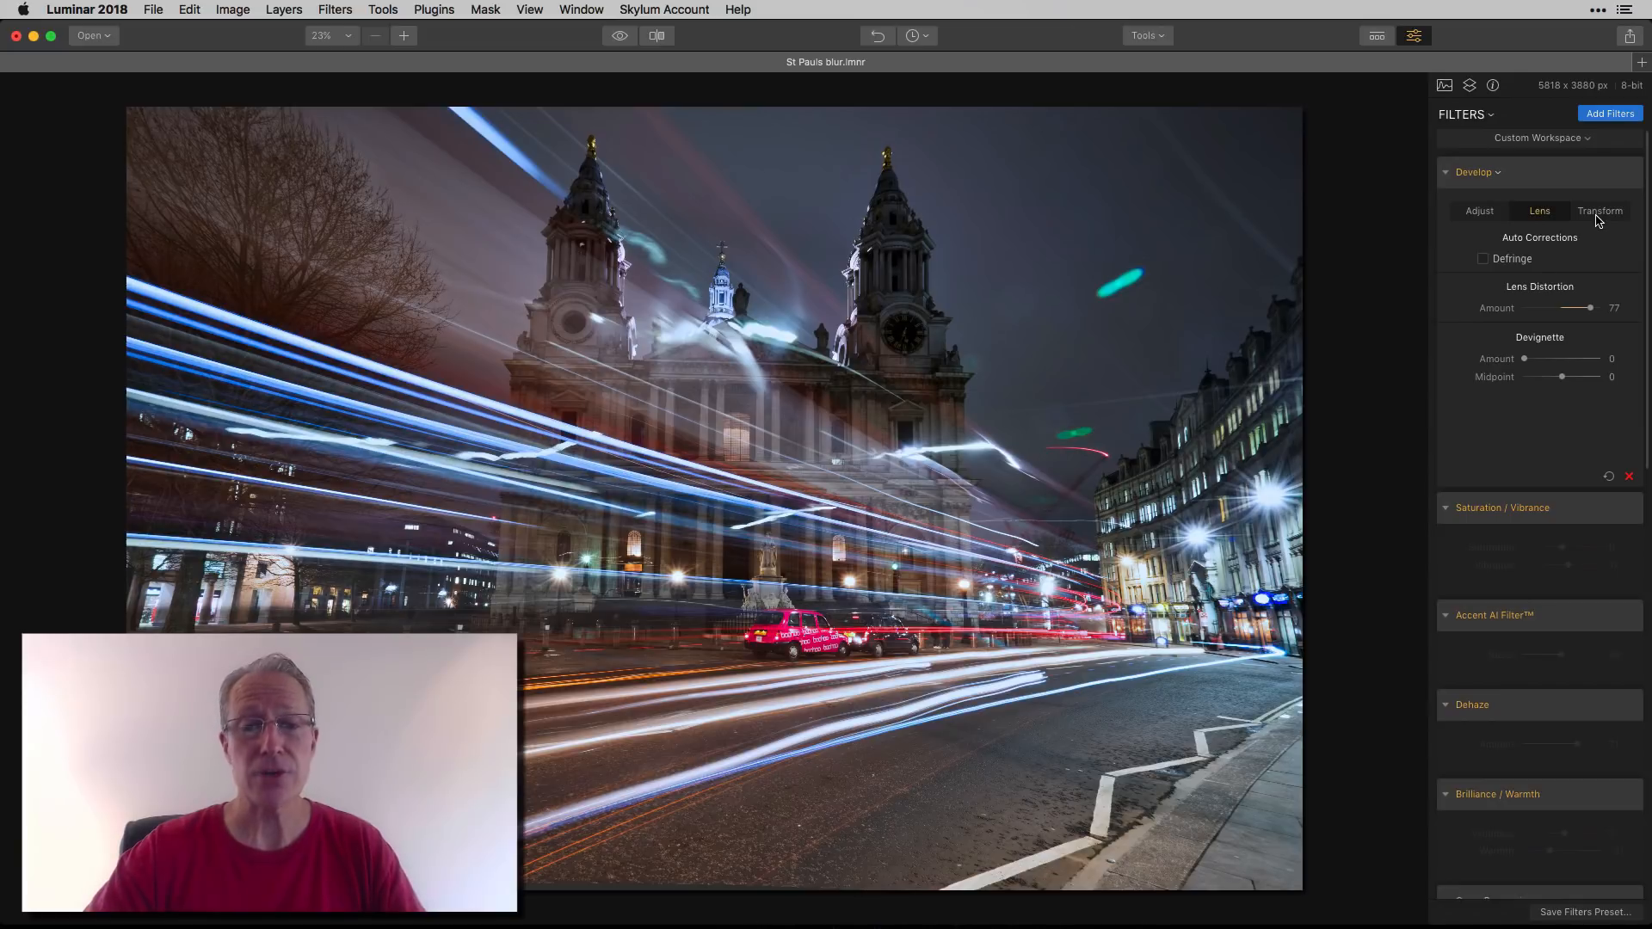
left_click(1599, 209)
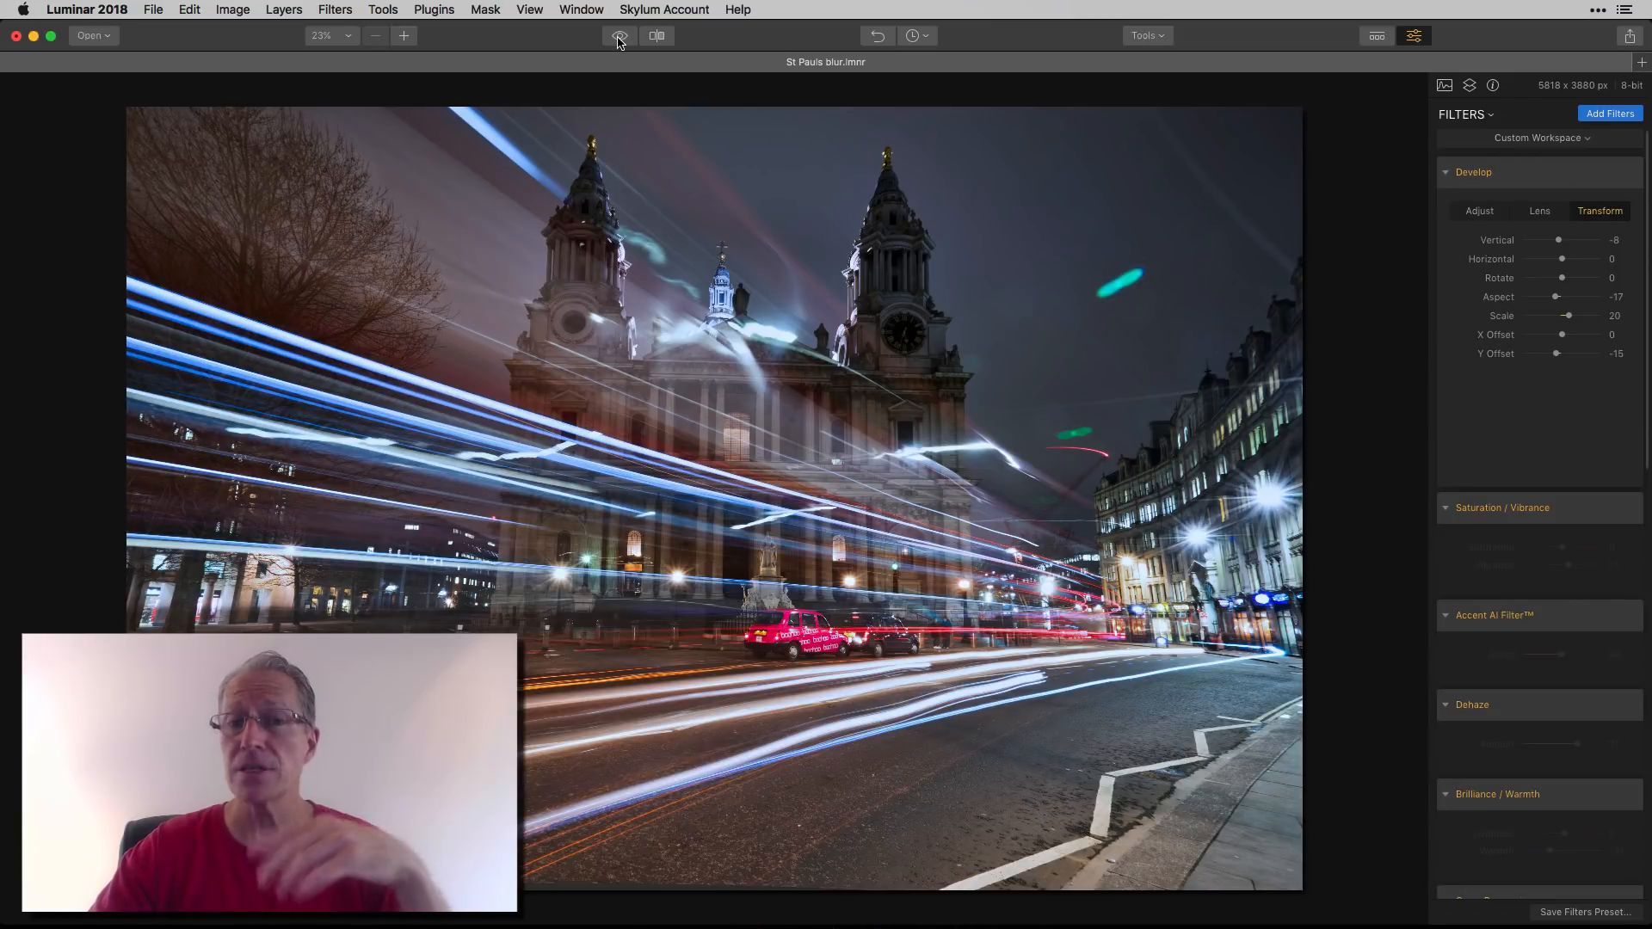
left_click(618, 34)
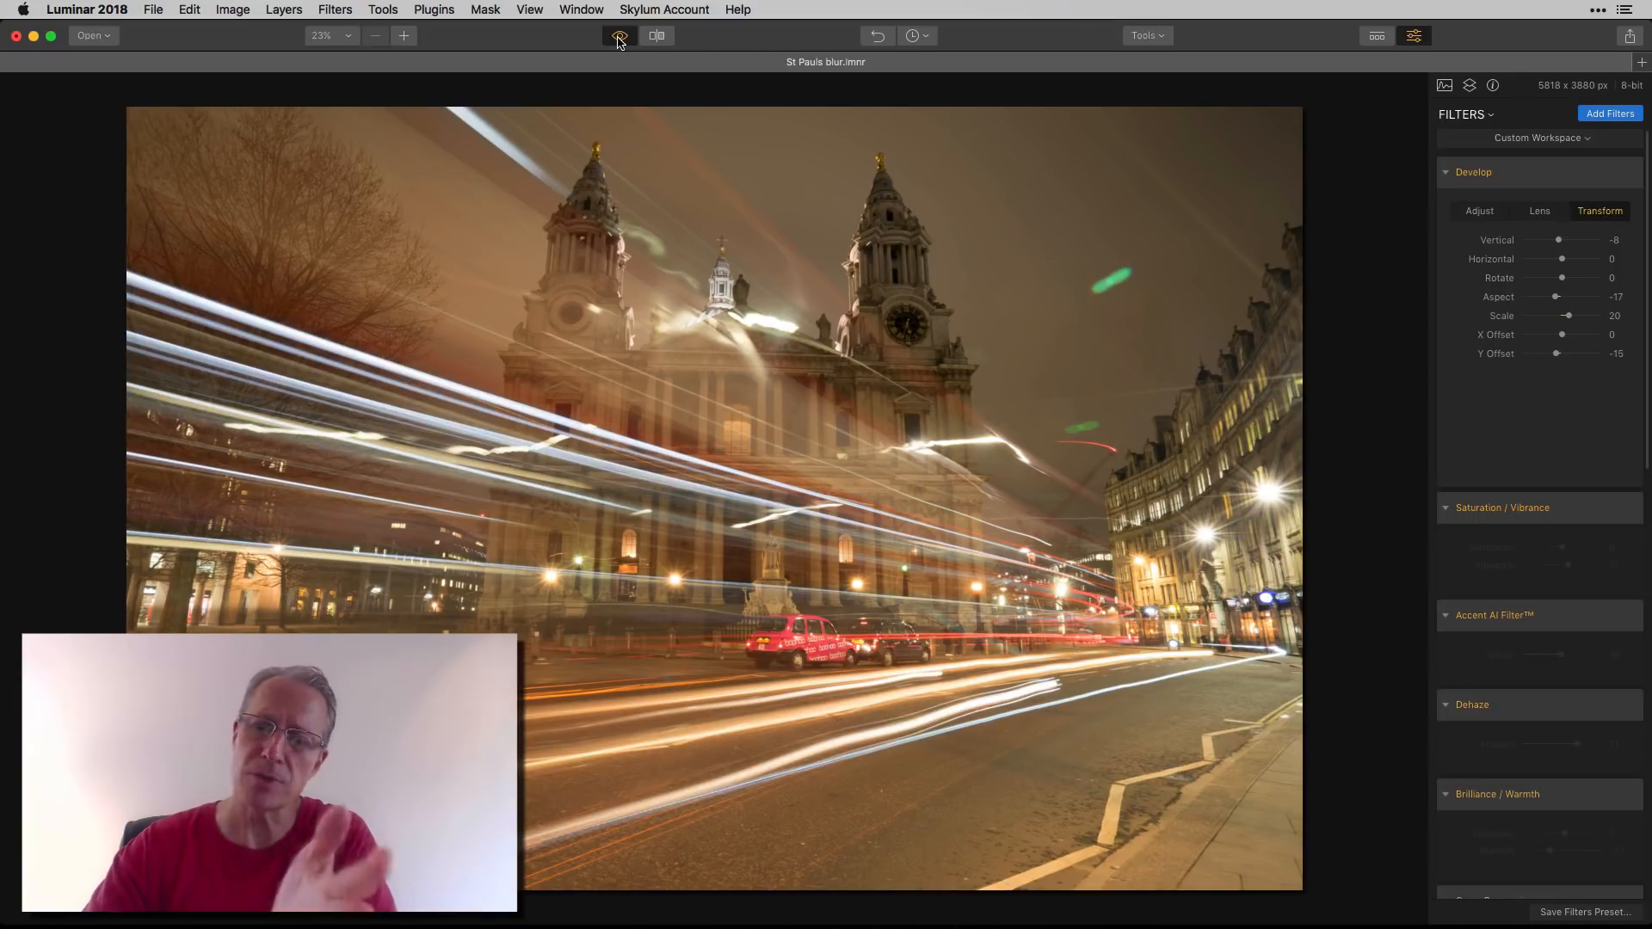
left_click(619, 34)
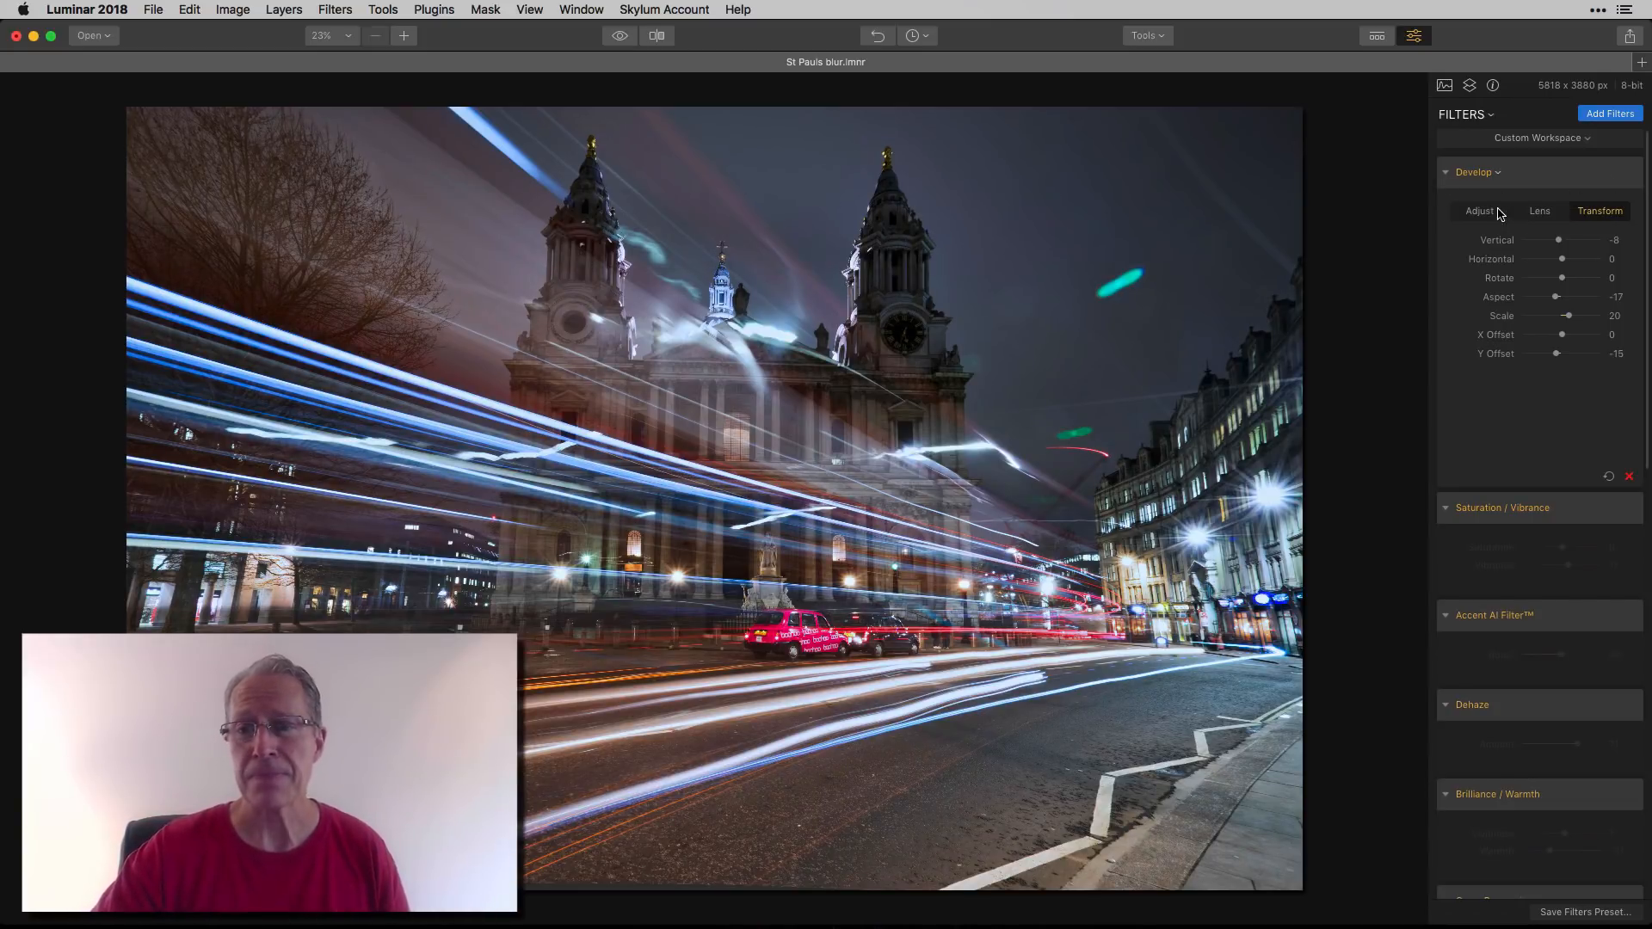
- Review Develop's basic tone adjustments, then reveal Saturation/Vibrance showing saturation 0, vibrance 17
left_click(1480, 210)
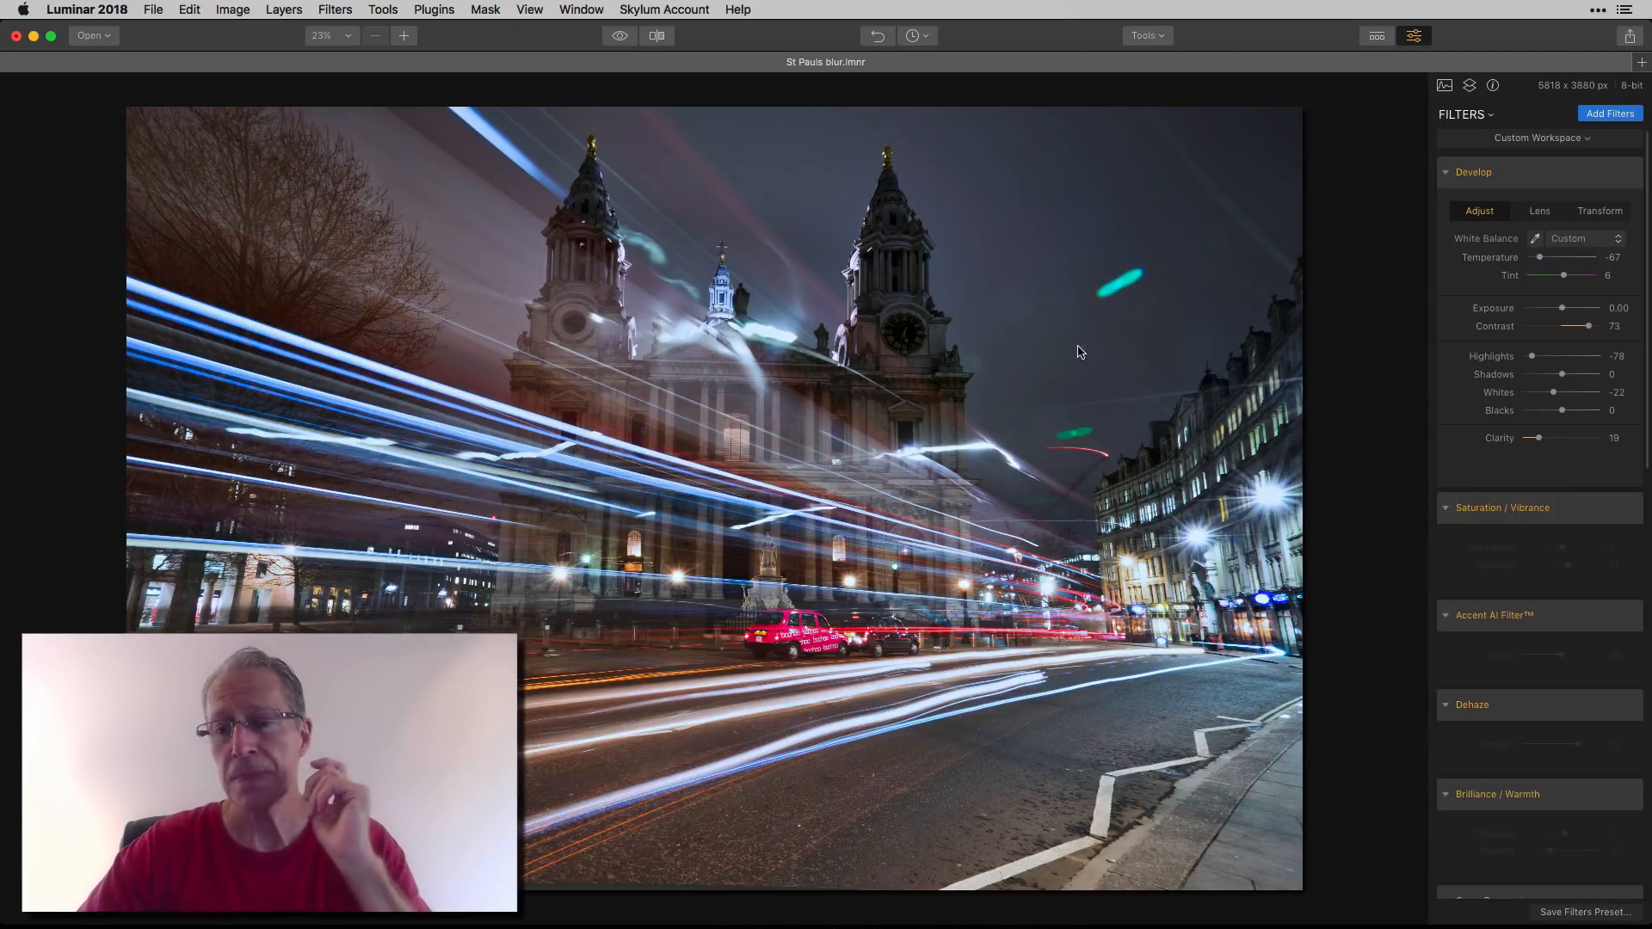
scroll("down", 3)
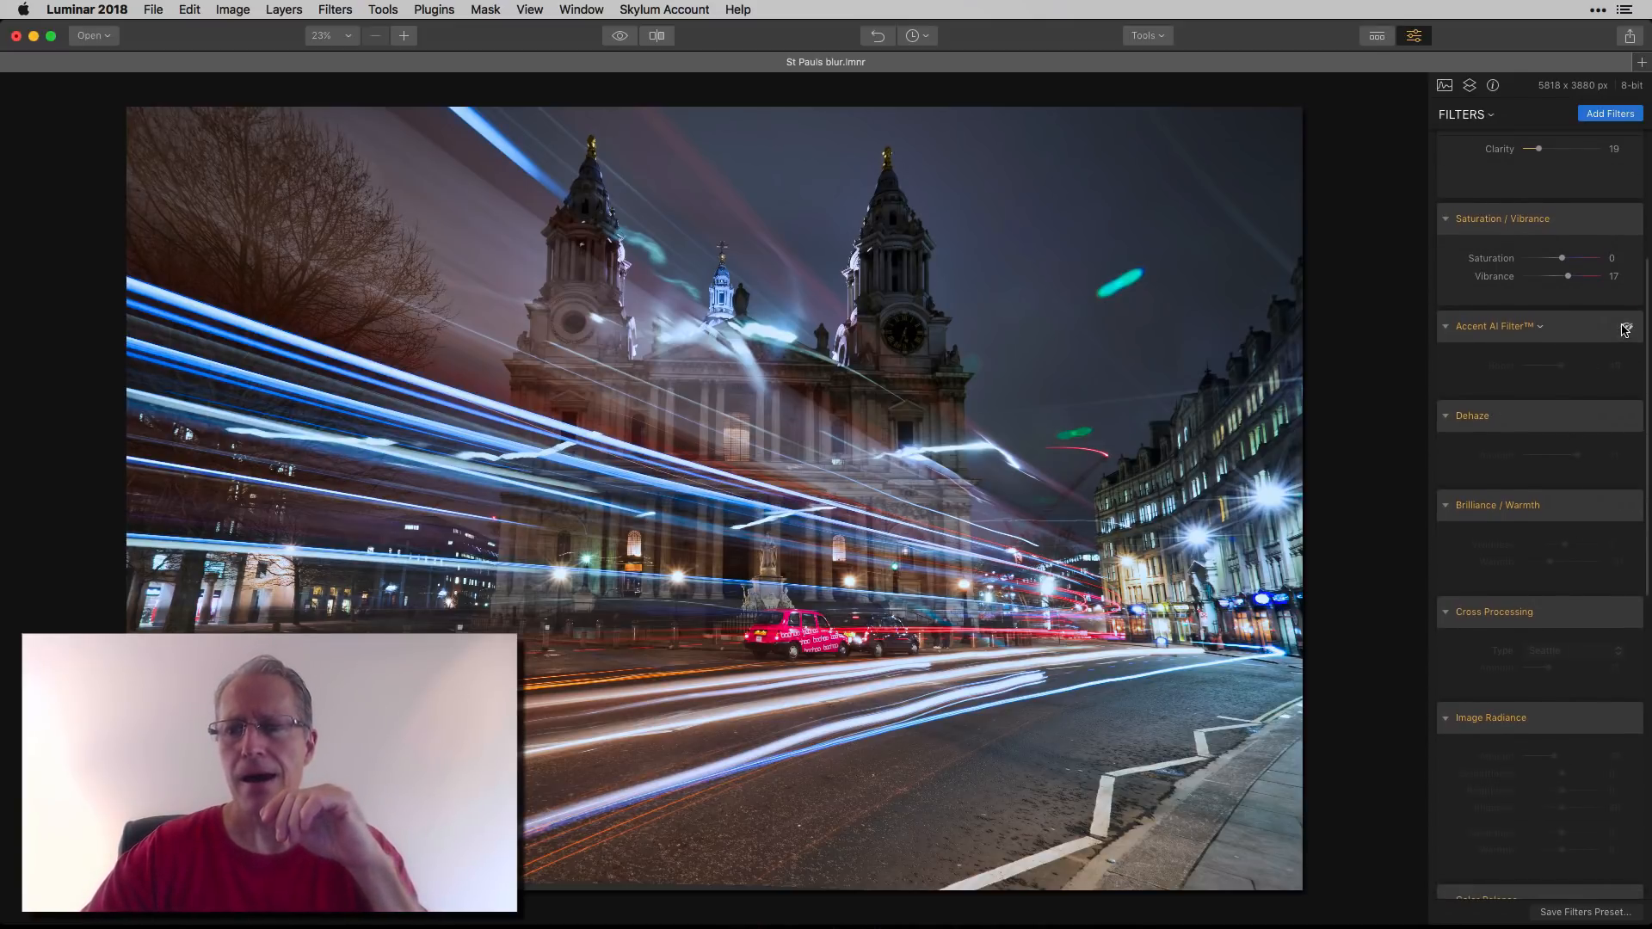
- Reveal Accent AI Filter (boost 49) and Dehaze (amount 71), toggling the dehaze effect to compare
left_click(1626, 326)
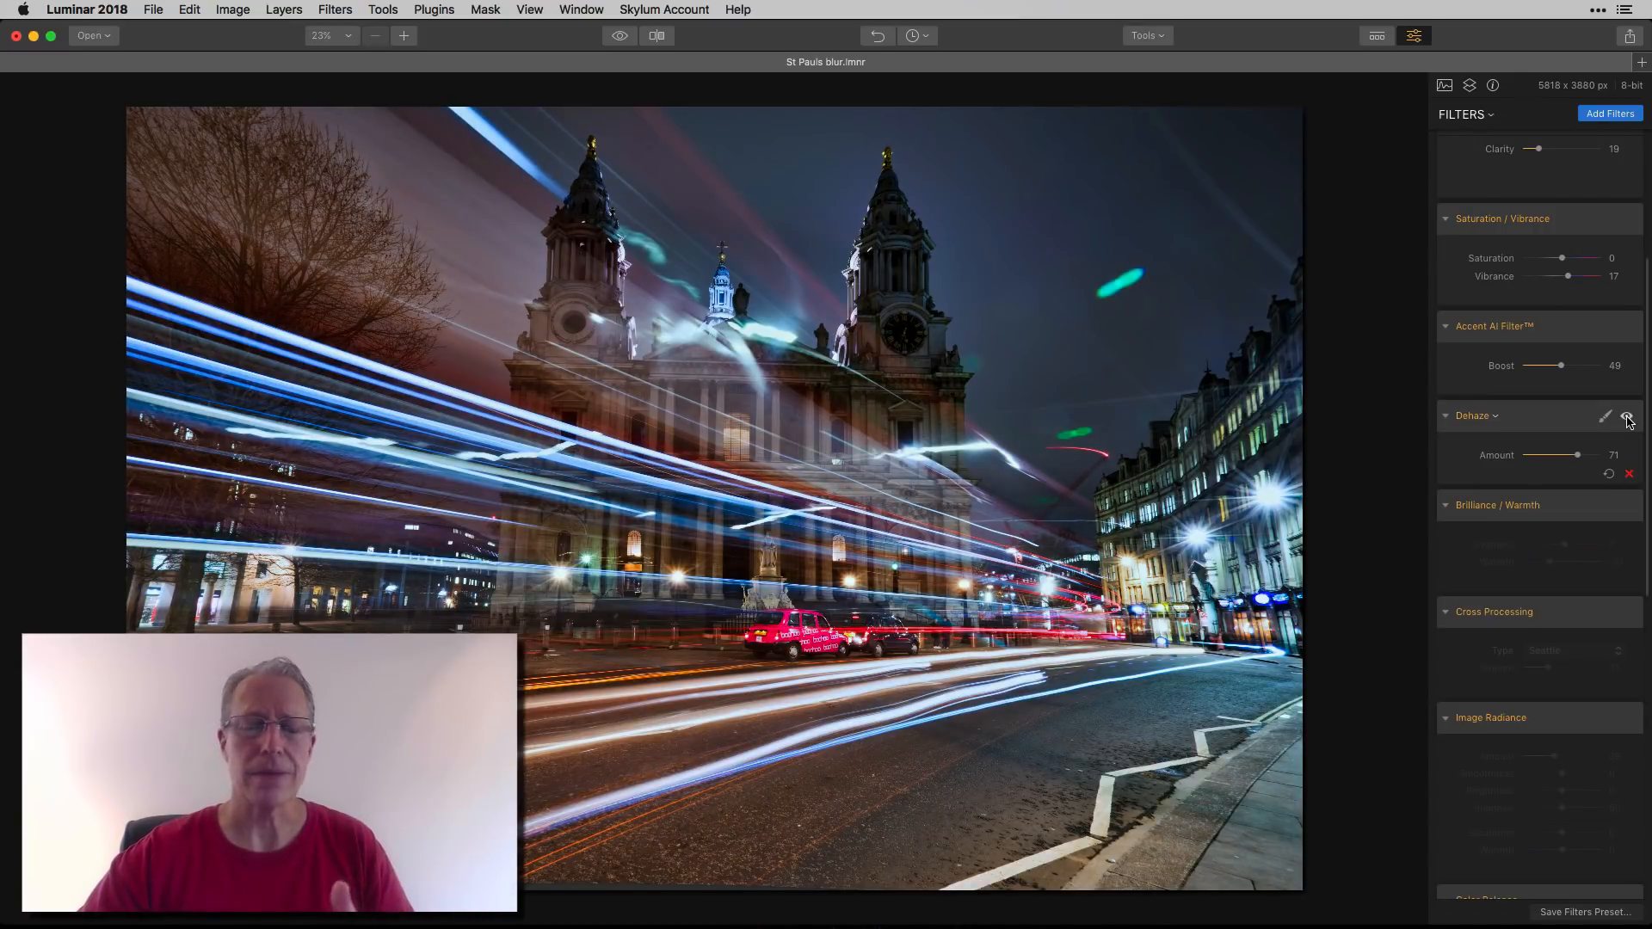
left_click(1627, 417)
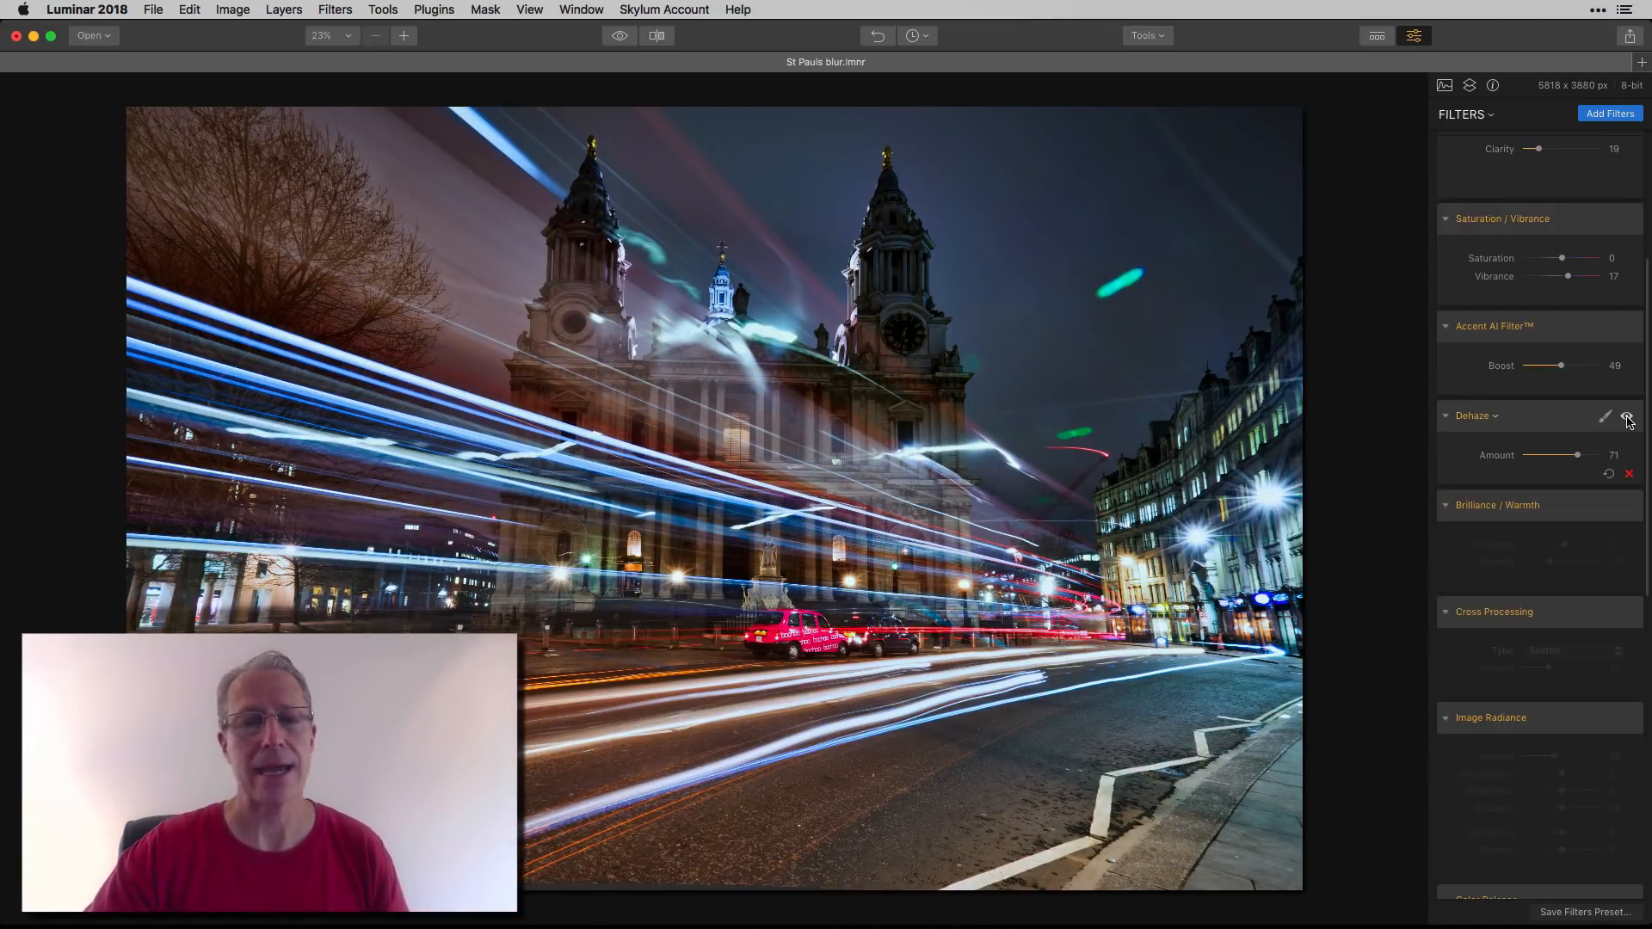
scroll("down", 3)
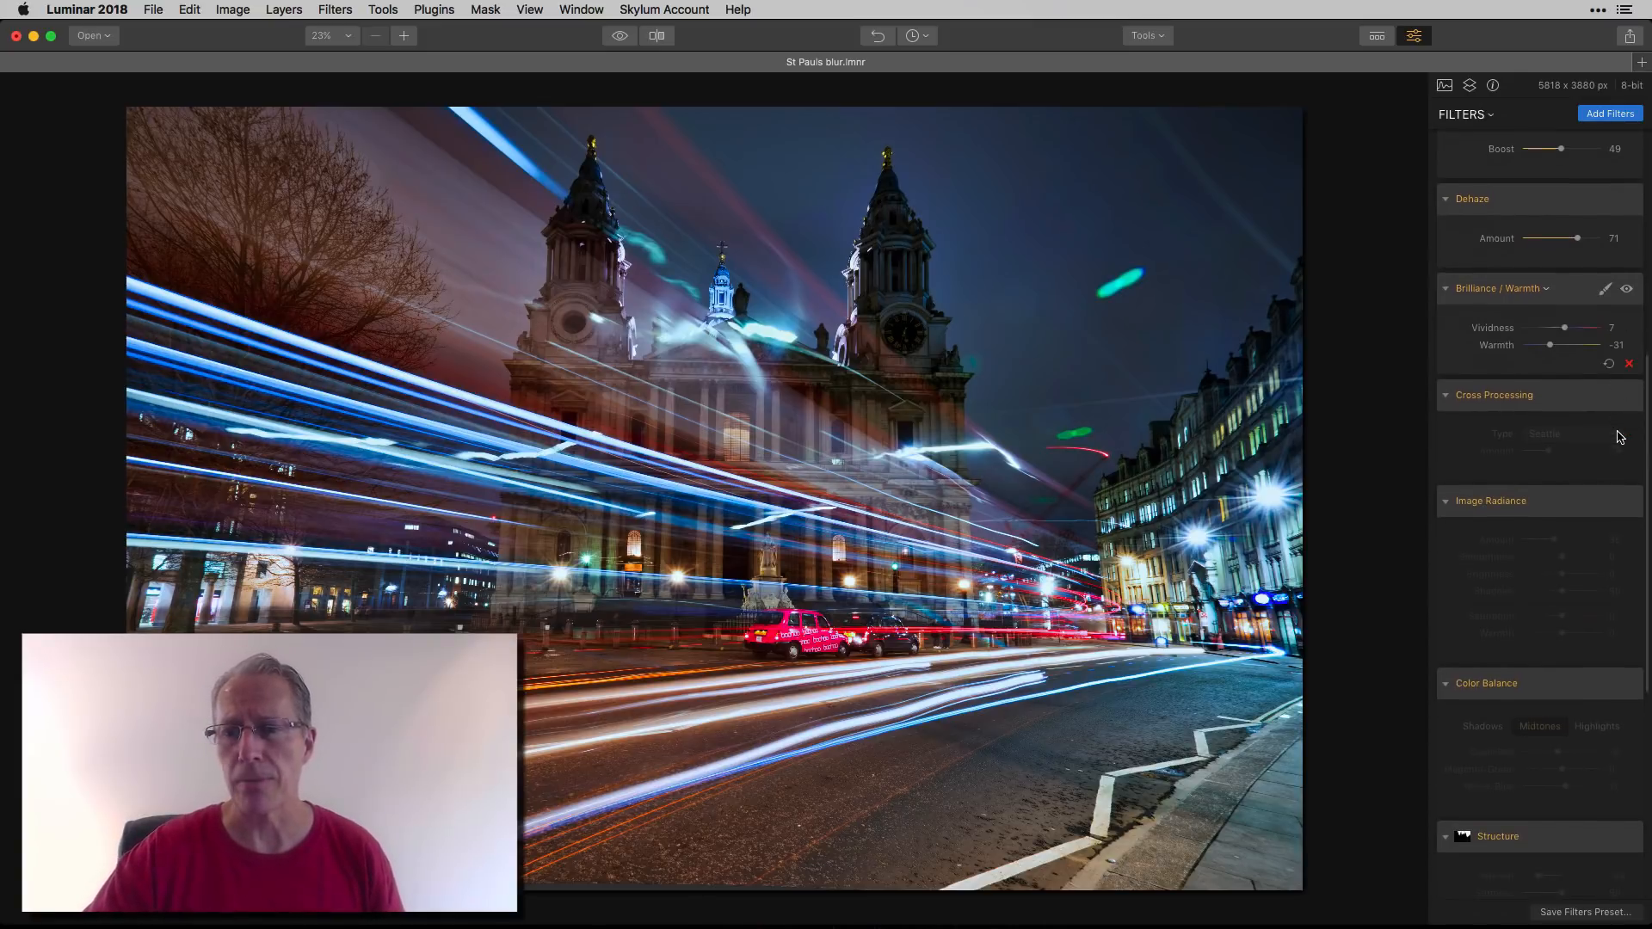
- Reveal Cross Processing set to Seattle at amount 31 and toggle its purple-blue effect off and on
left_click(1494, 394)
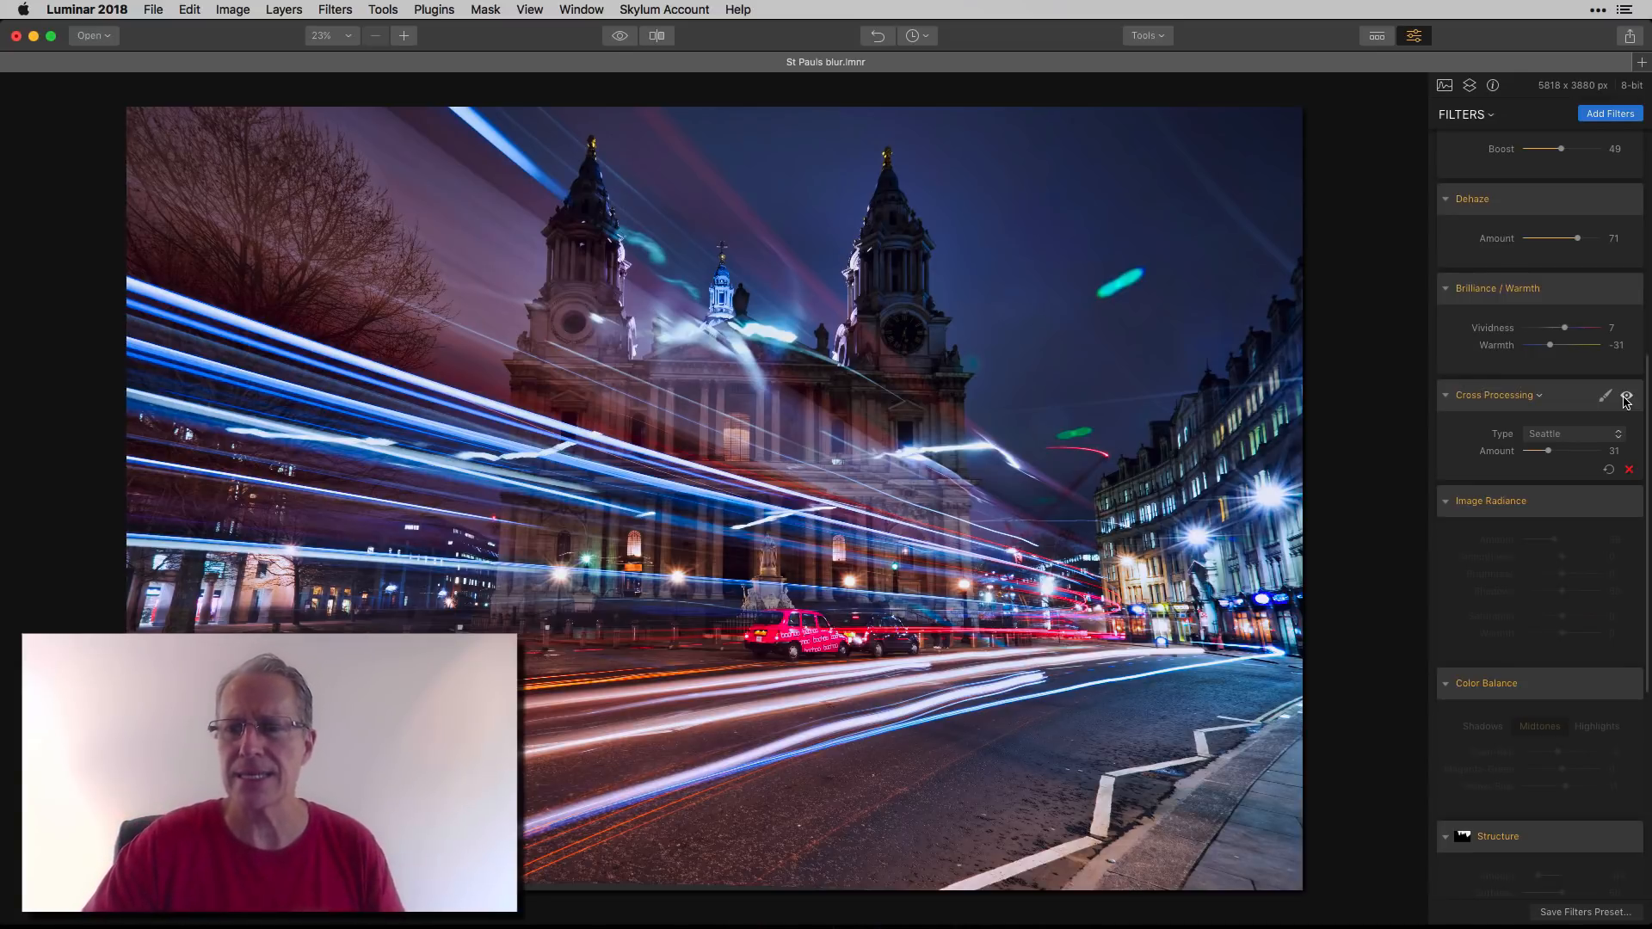
left_click(1627, 396)
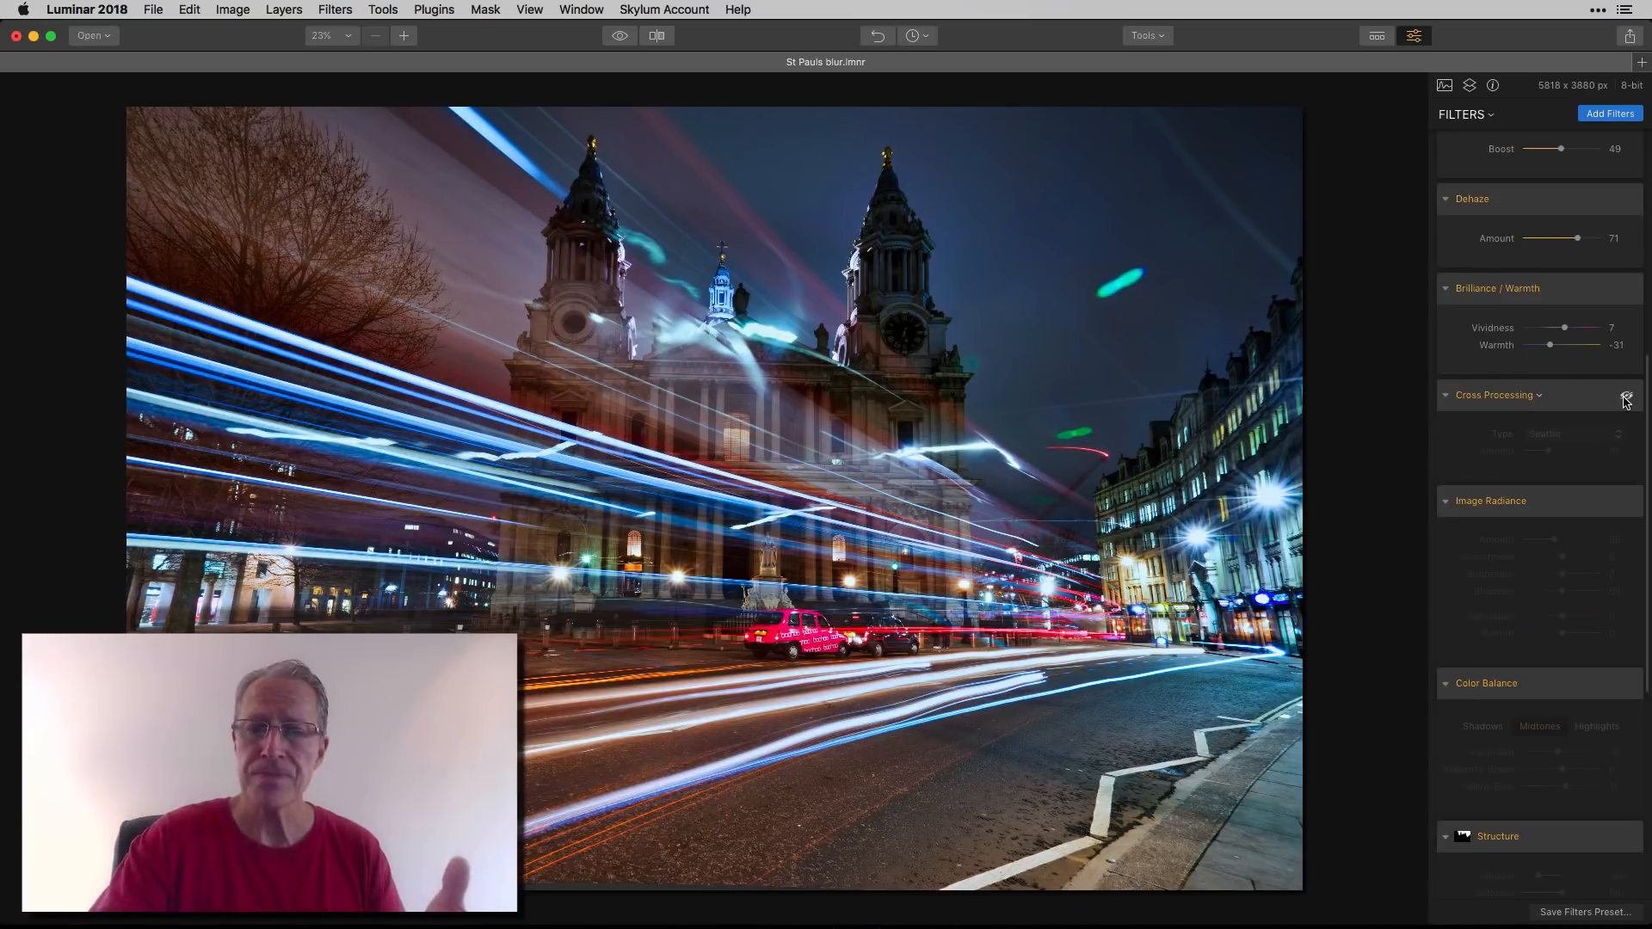
left_click(1626, 396)
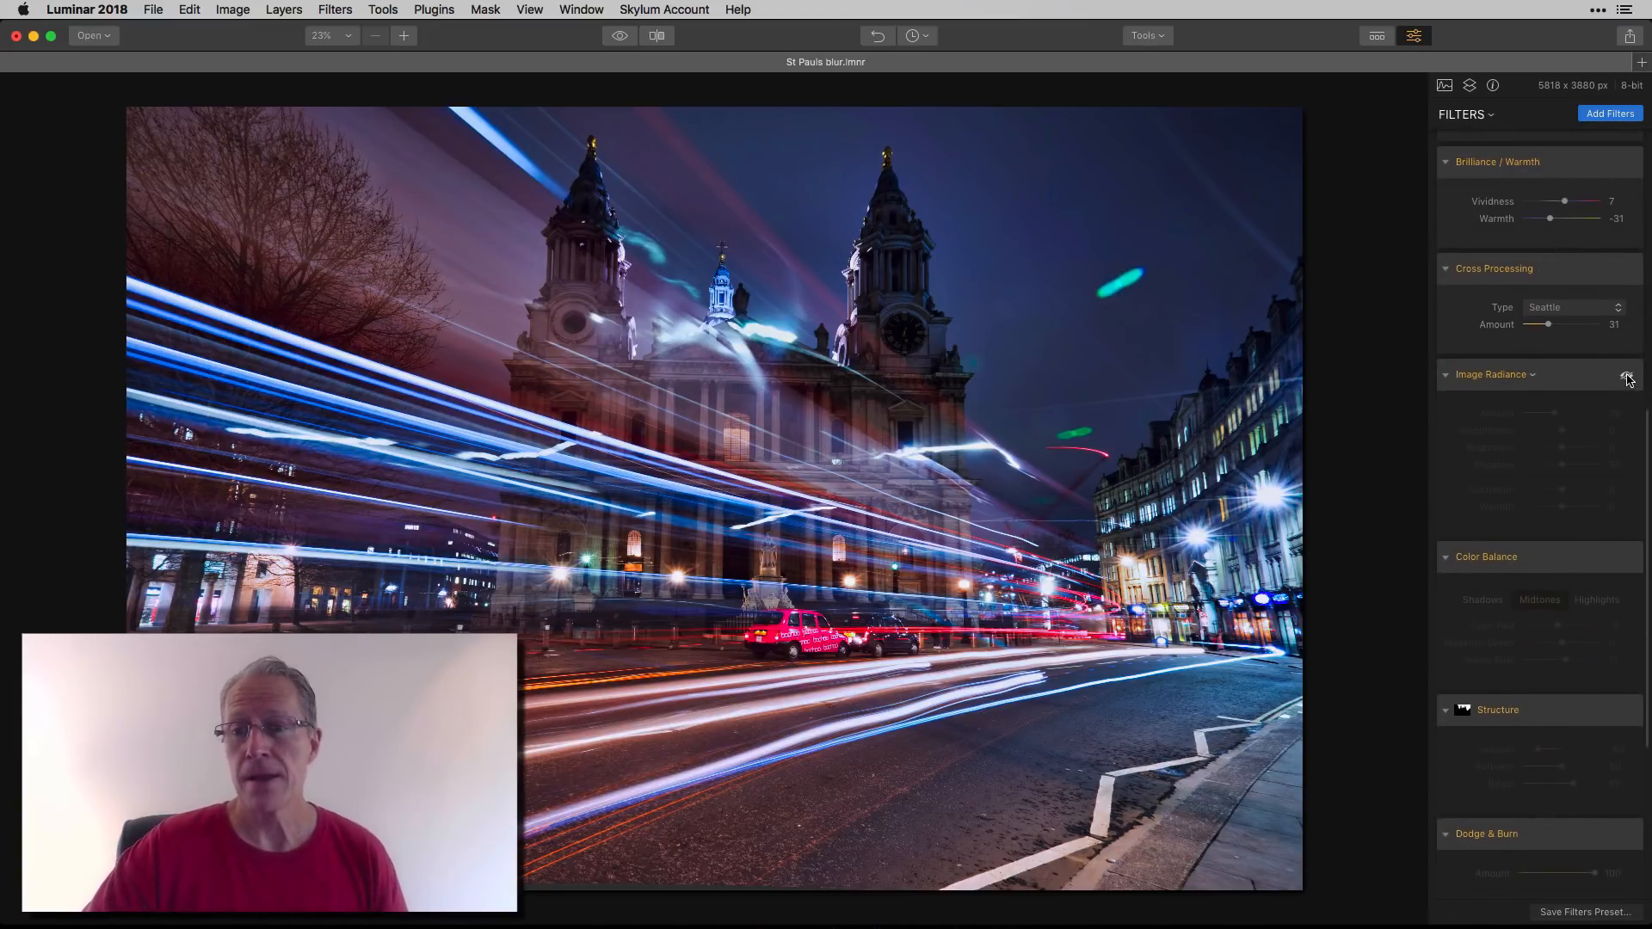
- Reveal Image Radiance (amount 39) and Color Balance midtones (cyan-red -9, yellow-blue 11), re-enabling Color Balance
left_click(1626, 374)
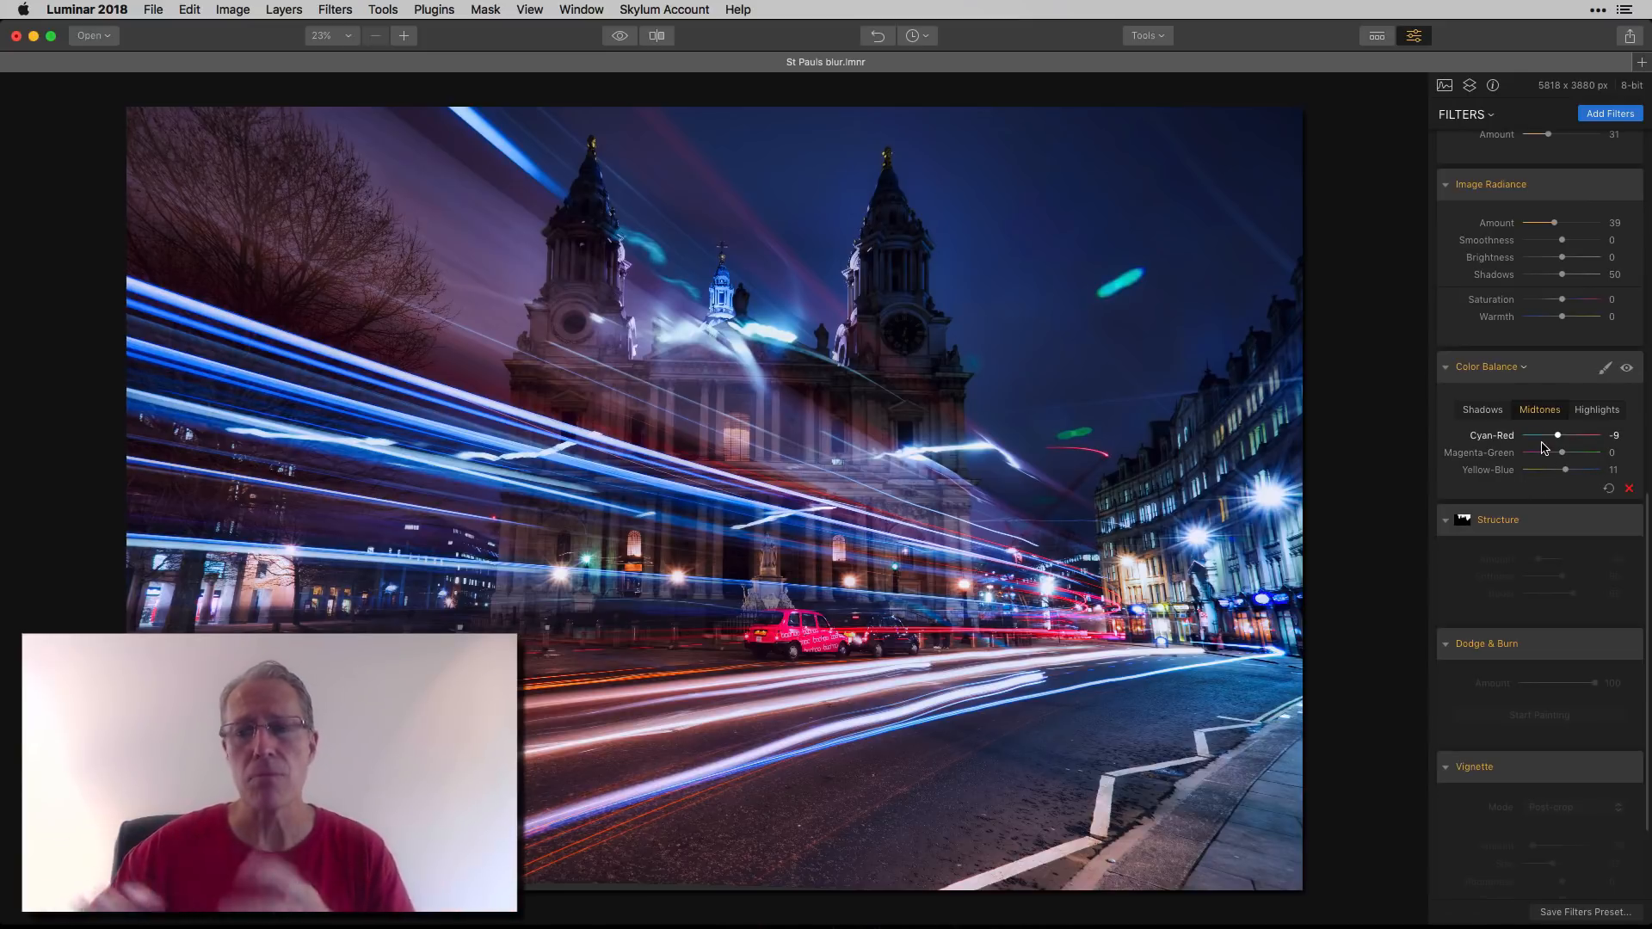
left_click(1481, 410)
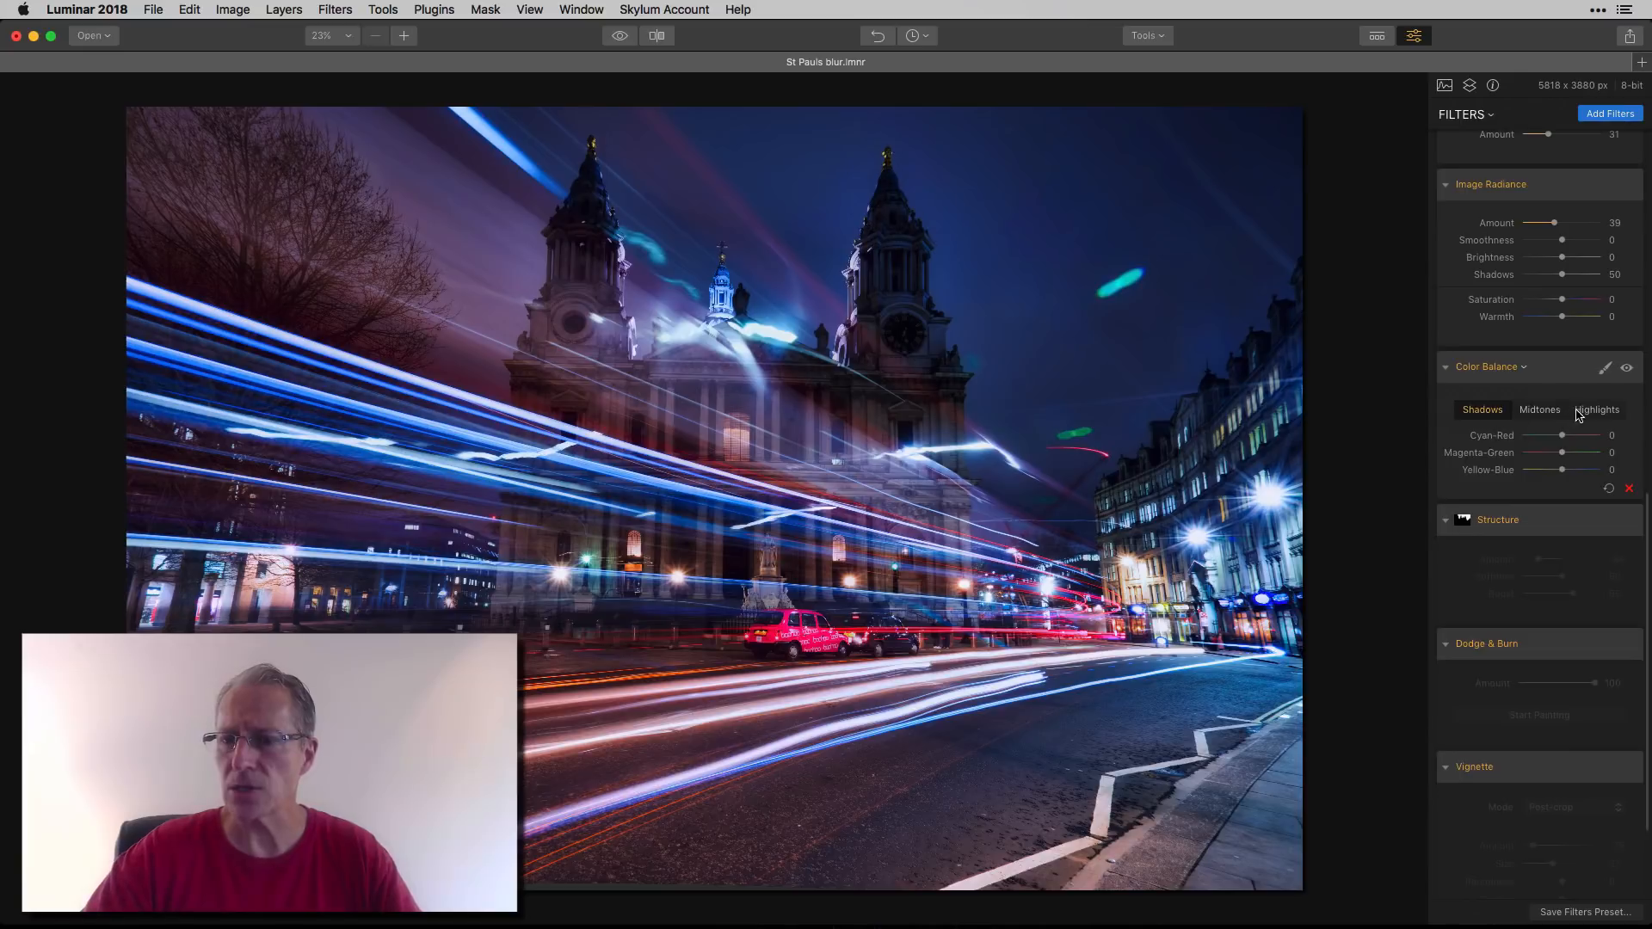
left_click(1539, 410)
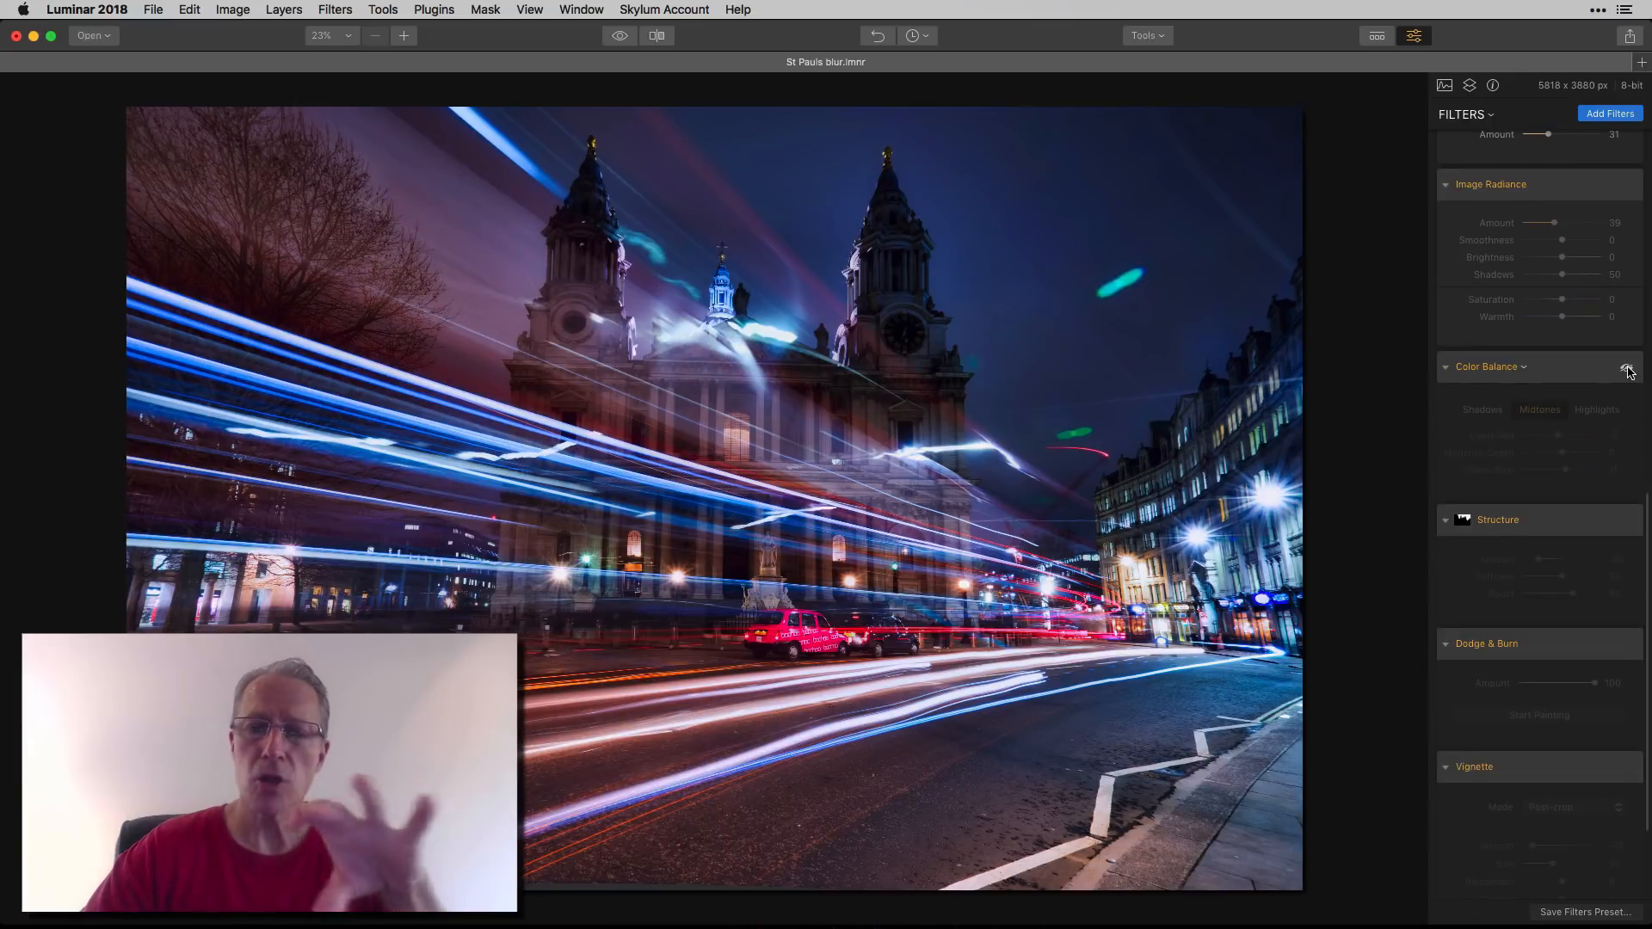
left_click(1628, 367)
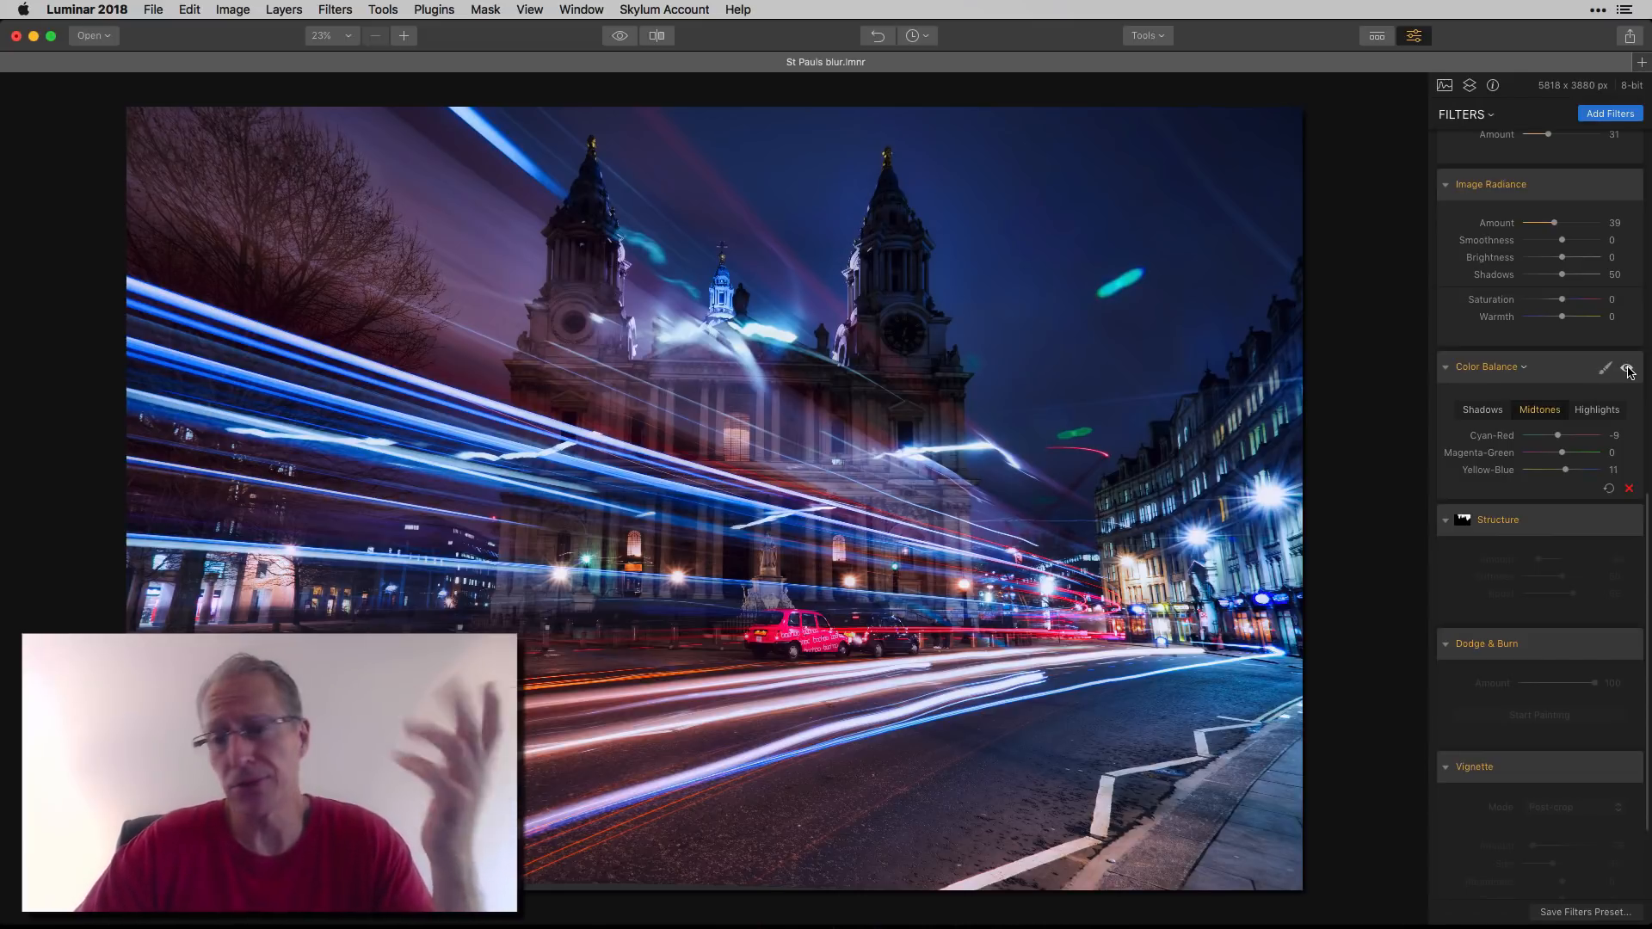
scroll("down", 3)
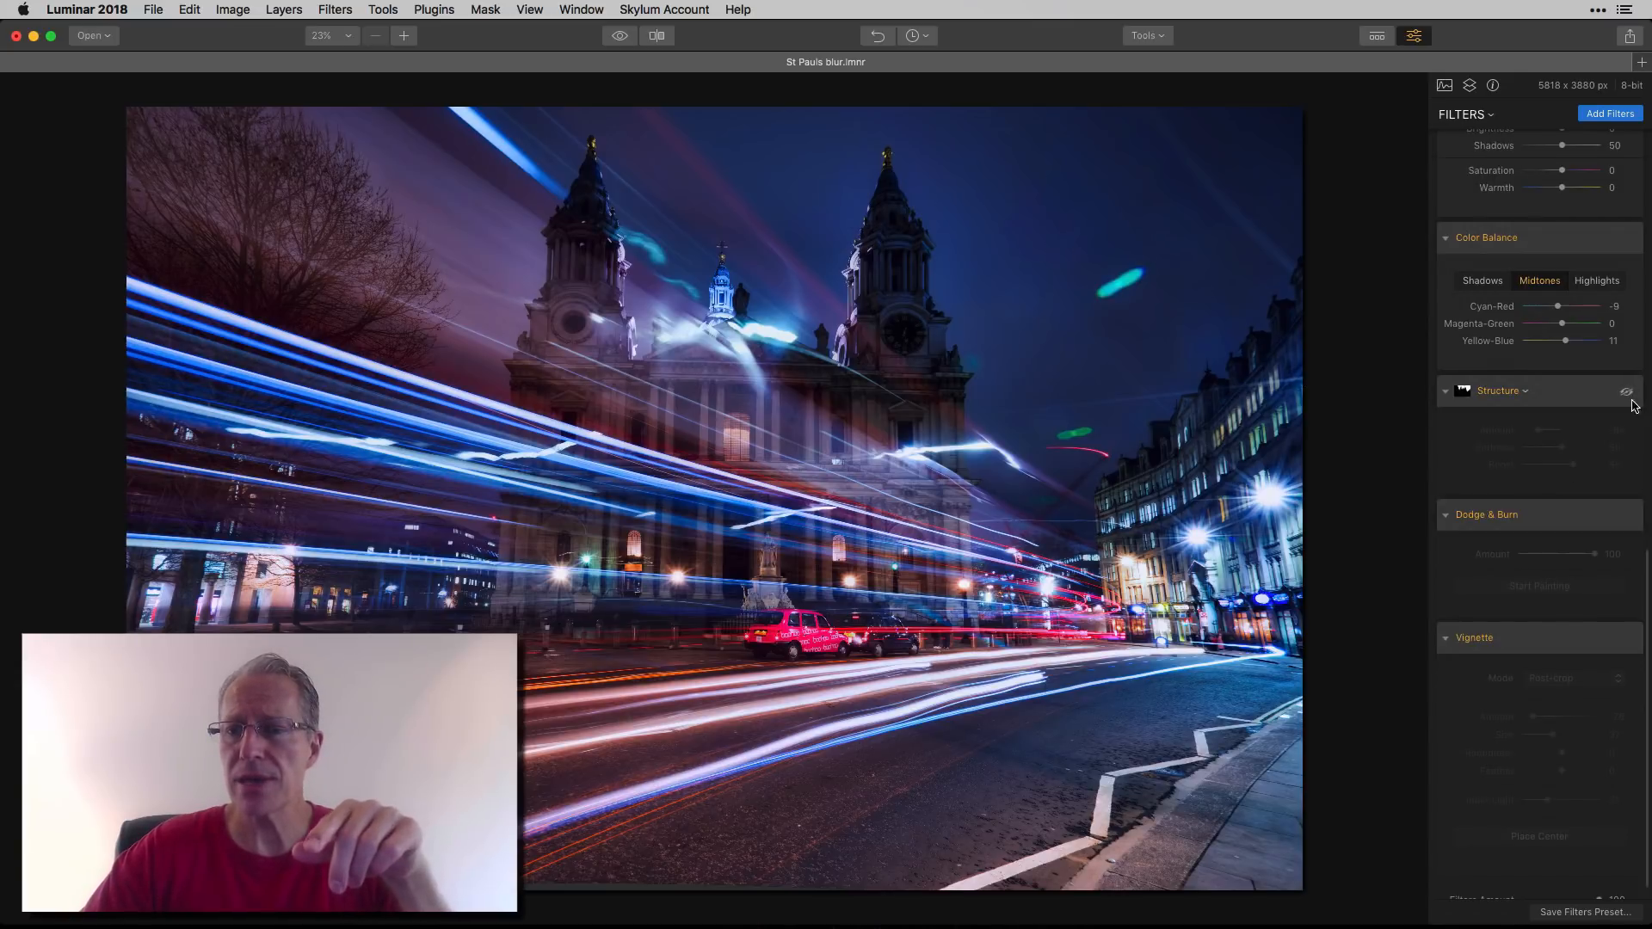
- Re-enable Structure (amount -64, softness 50, boost 65) and inspect its brush mask over the sky
left_click(1498, 391)
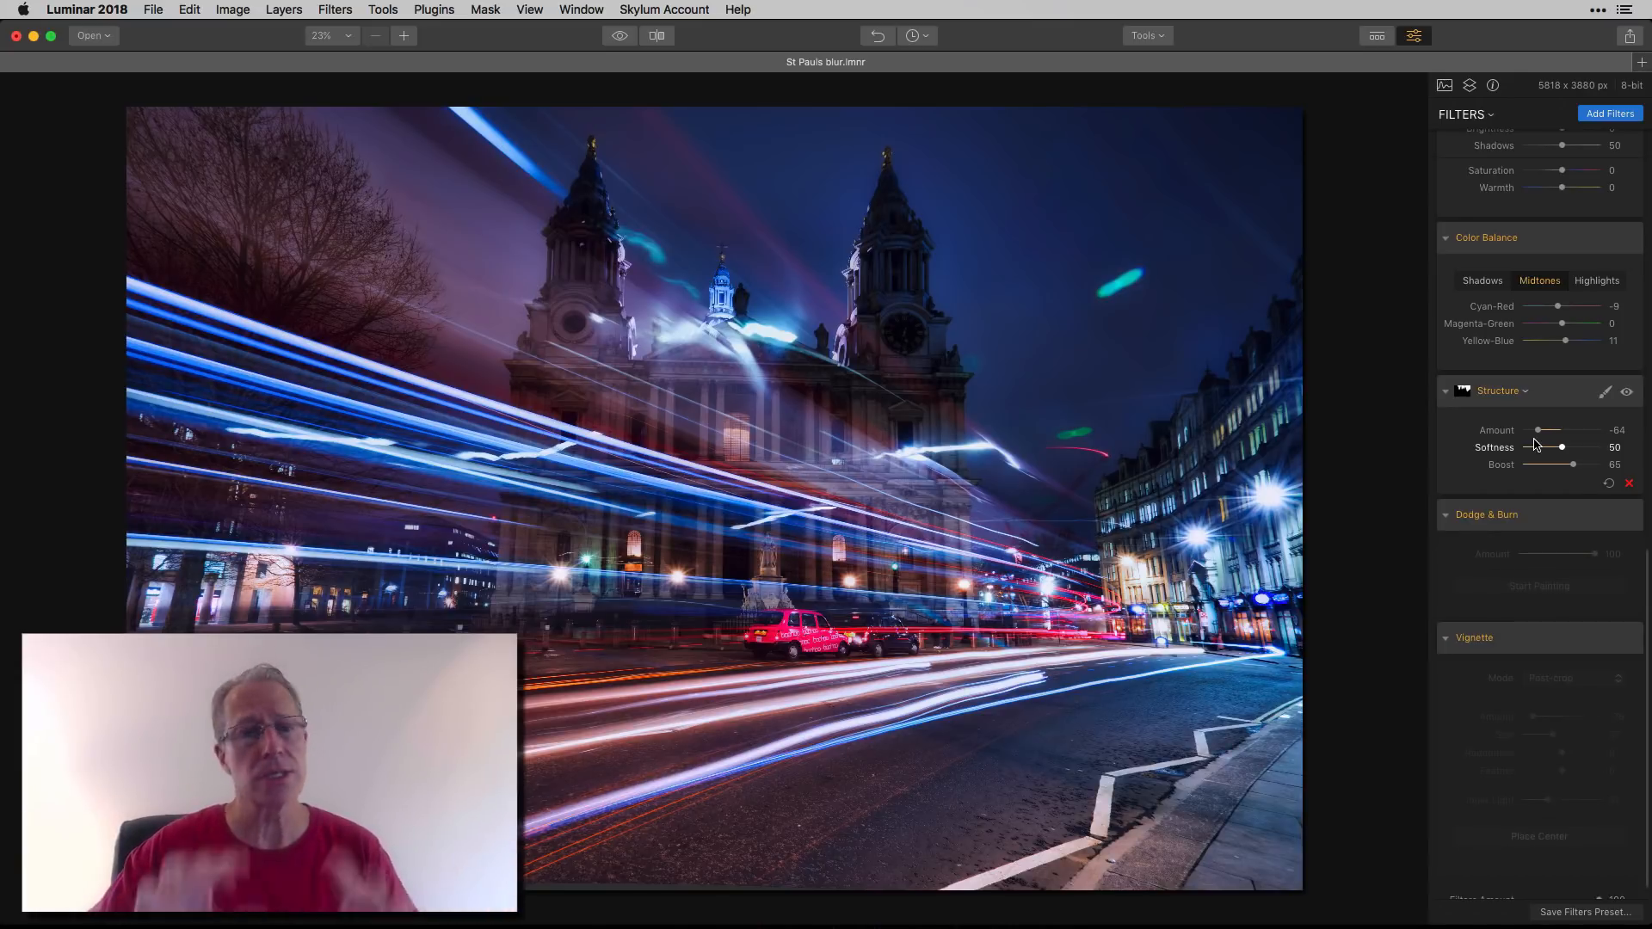
left_click(1606, 390)
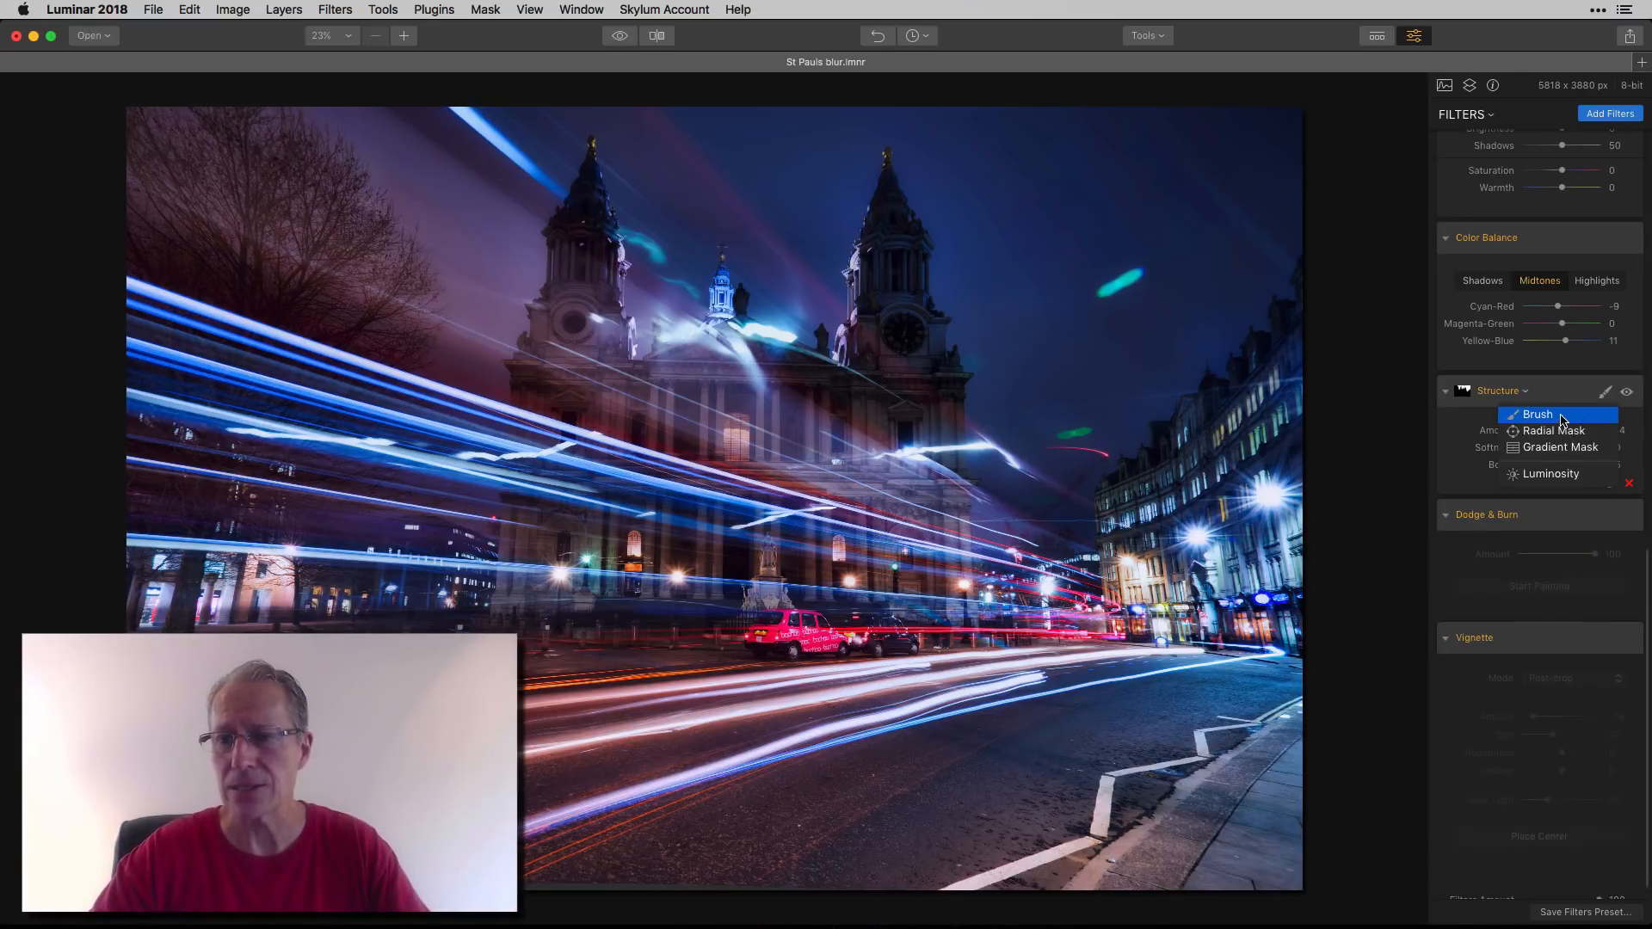
left_click(1536, 413)
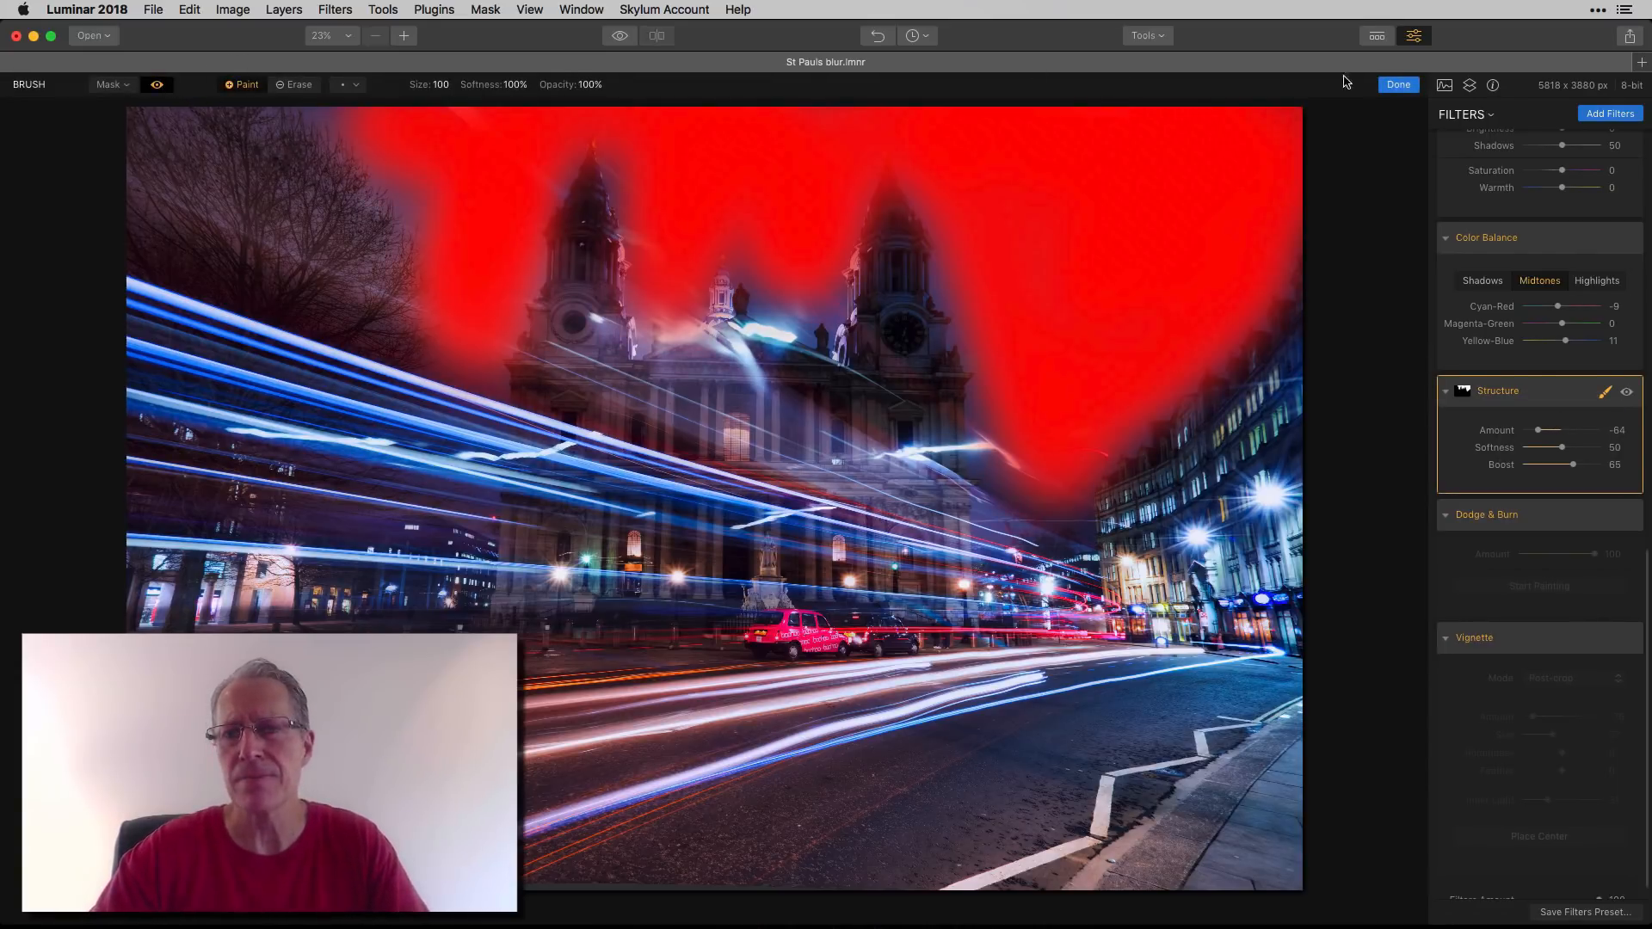
left_click(1397, 84)
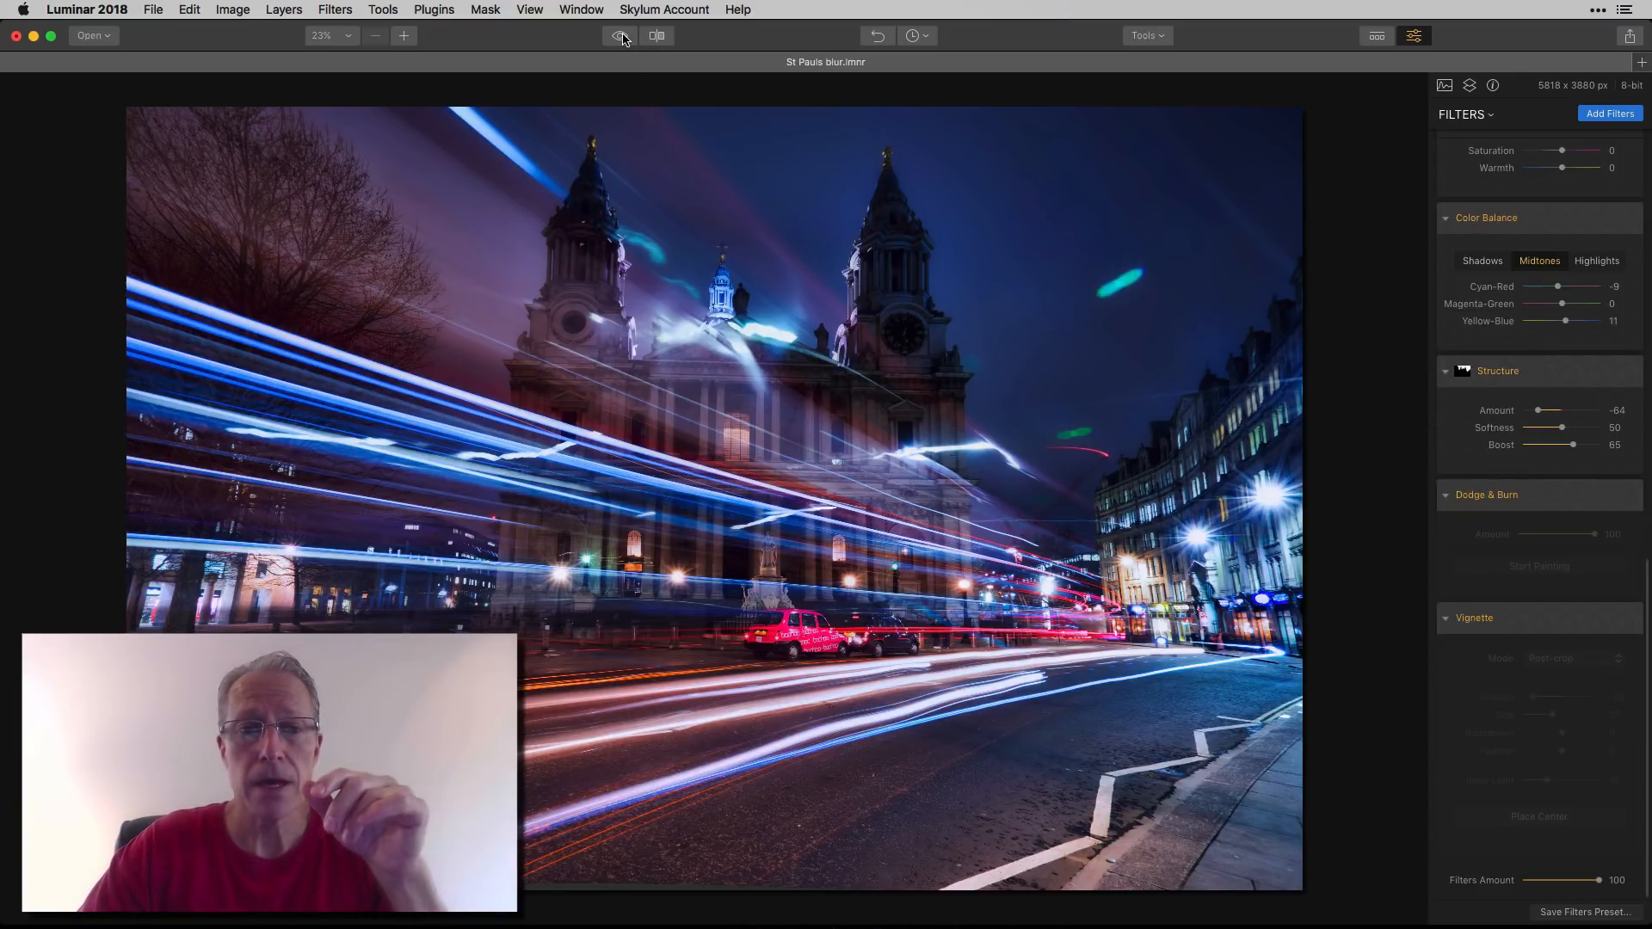
- Compare with the original brown photo, toggle Dodge & Burn off and on, and switch on Vignette
left_click(618, 34)
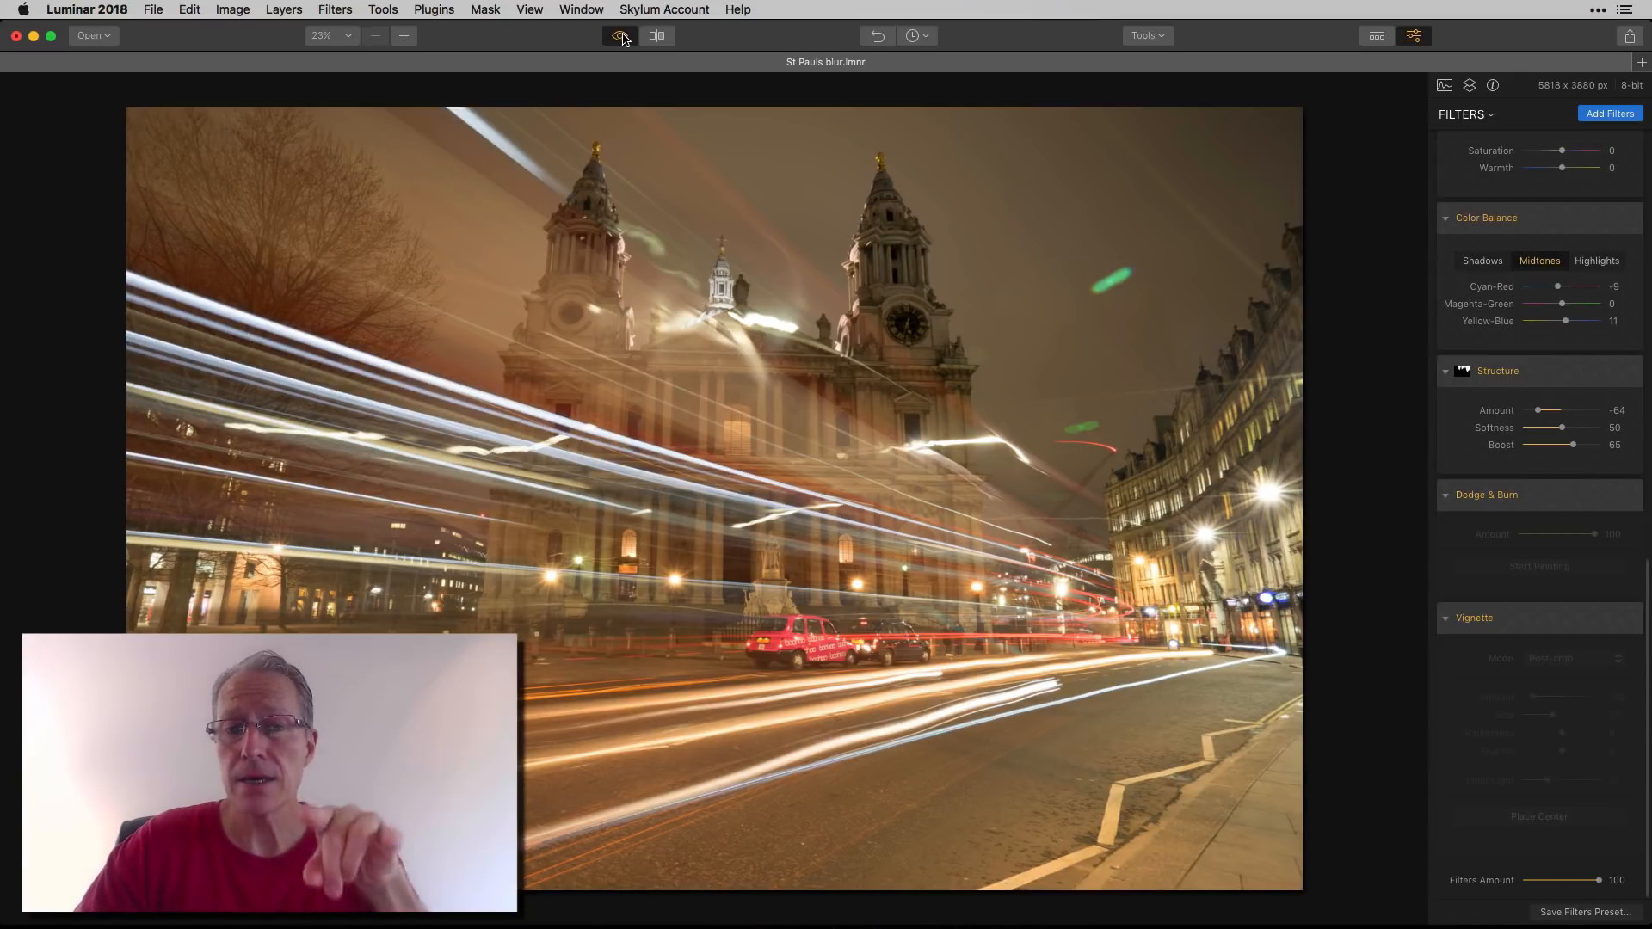
left_click(620, 35)
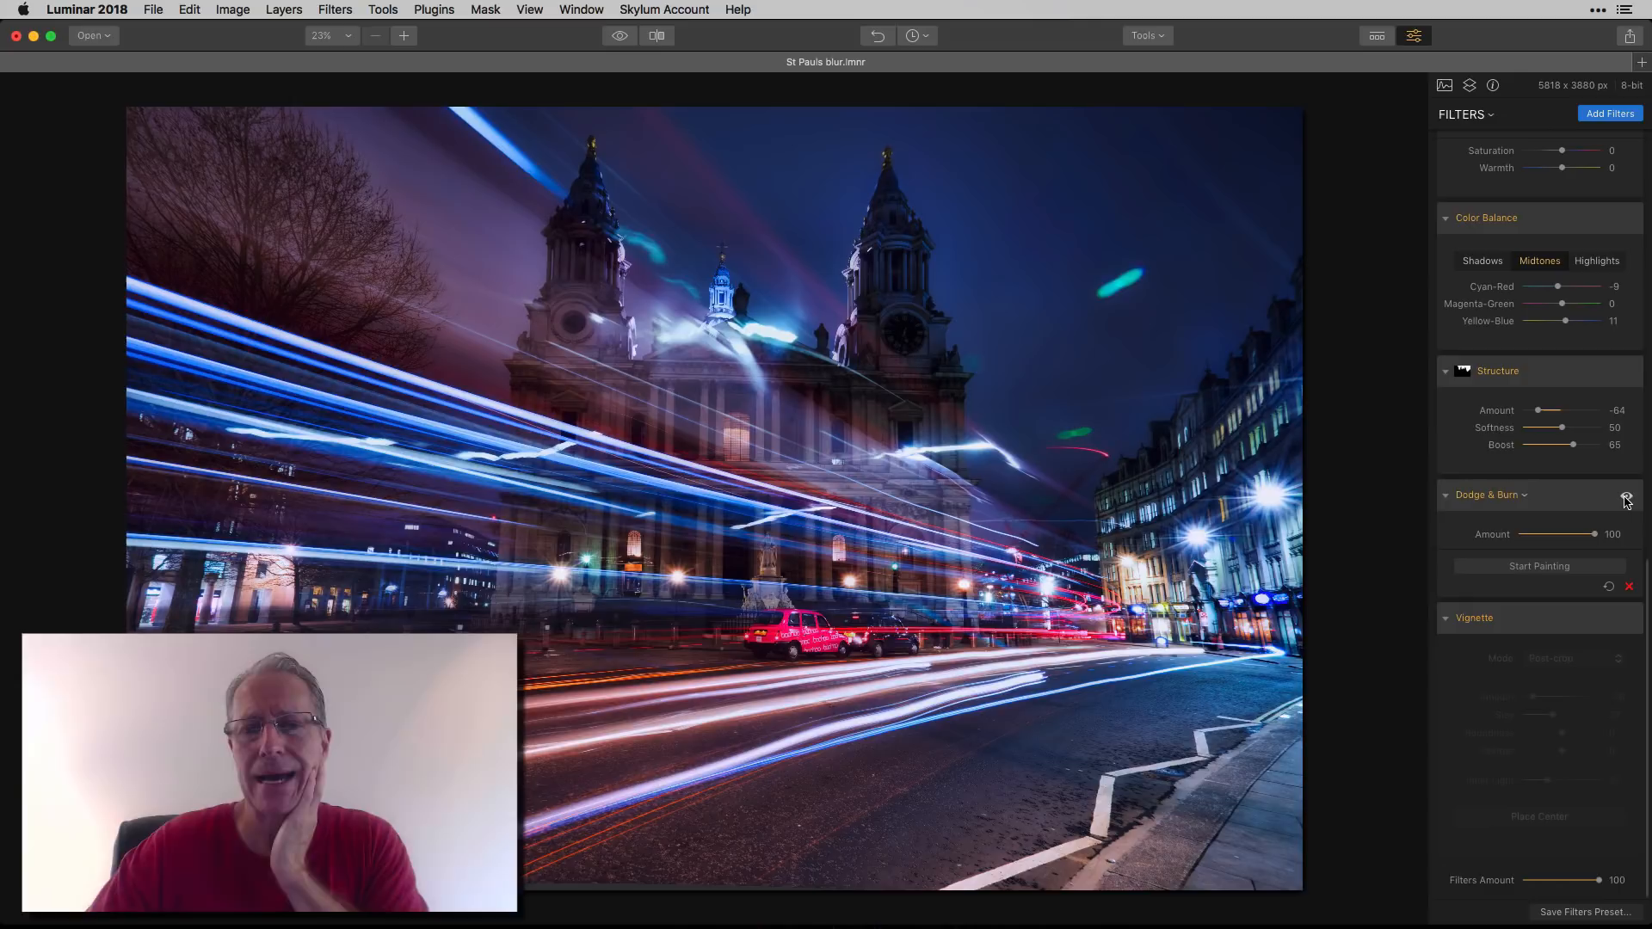
left_click(1627, 499)
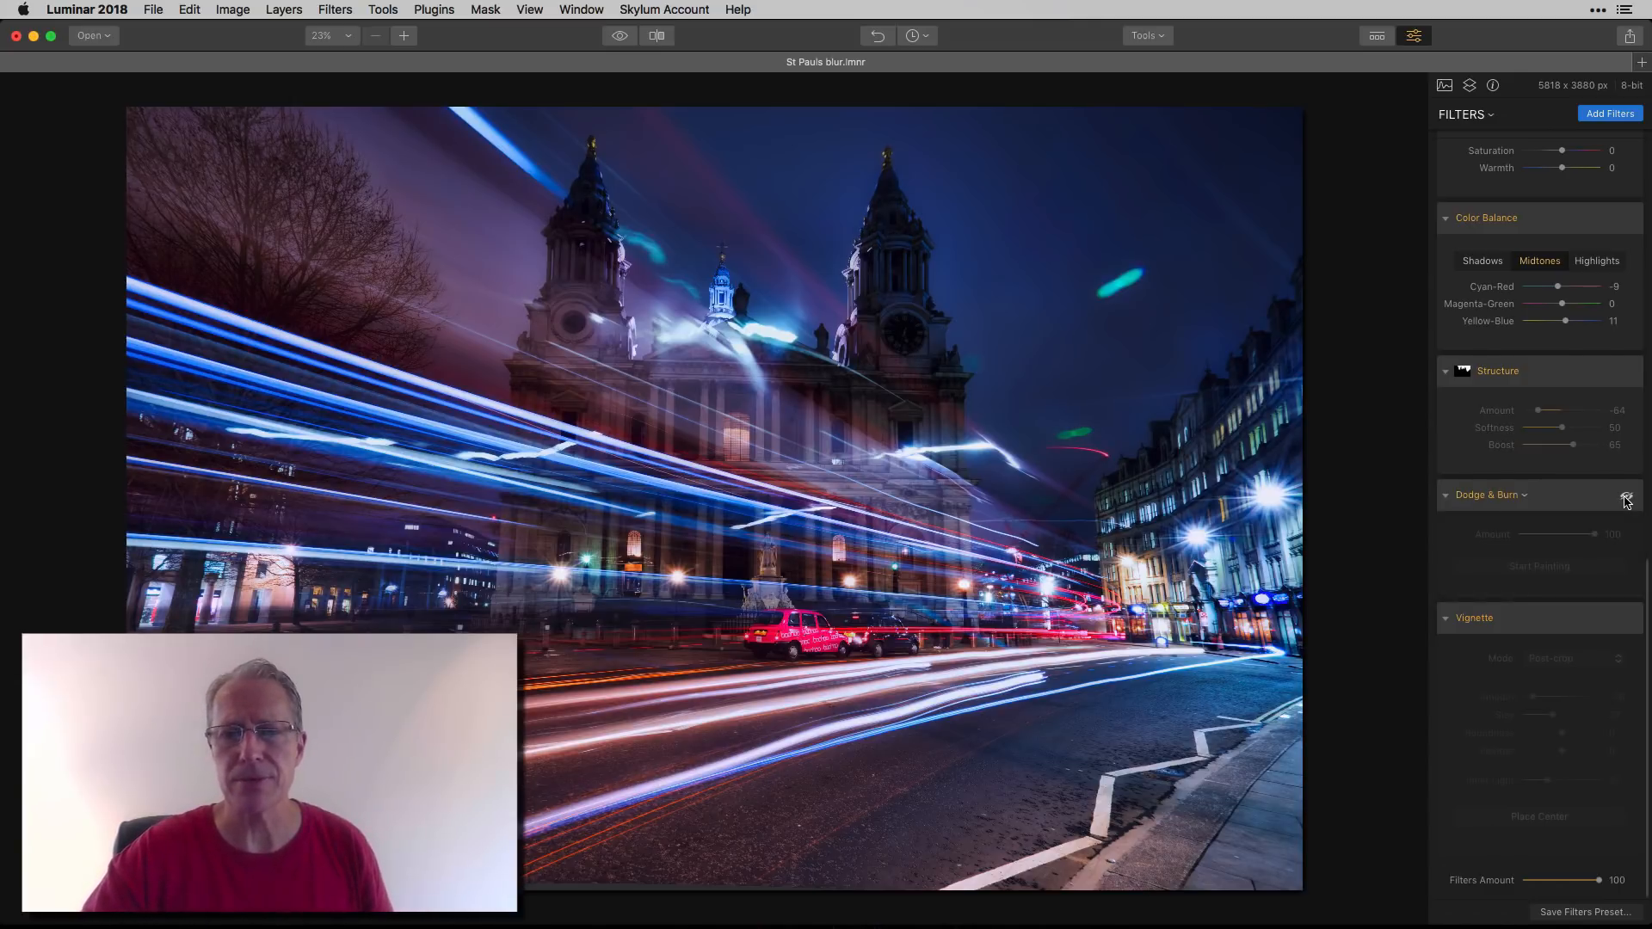
left_click(1626, 494)
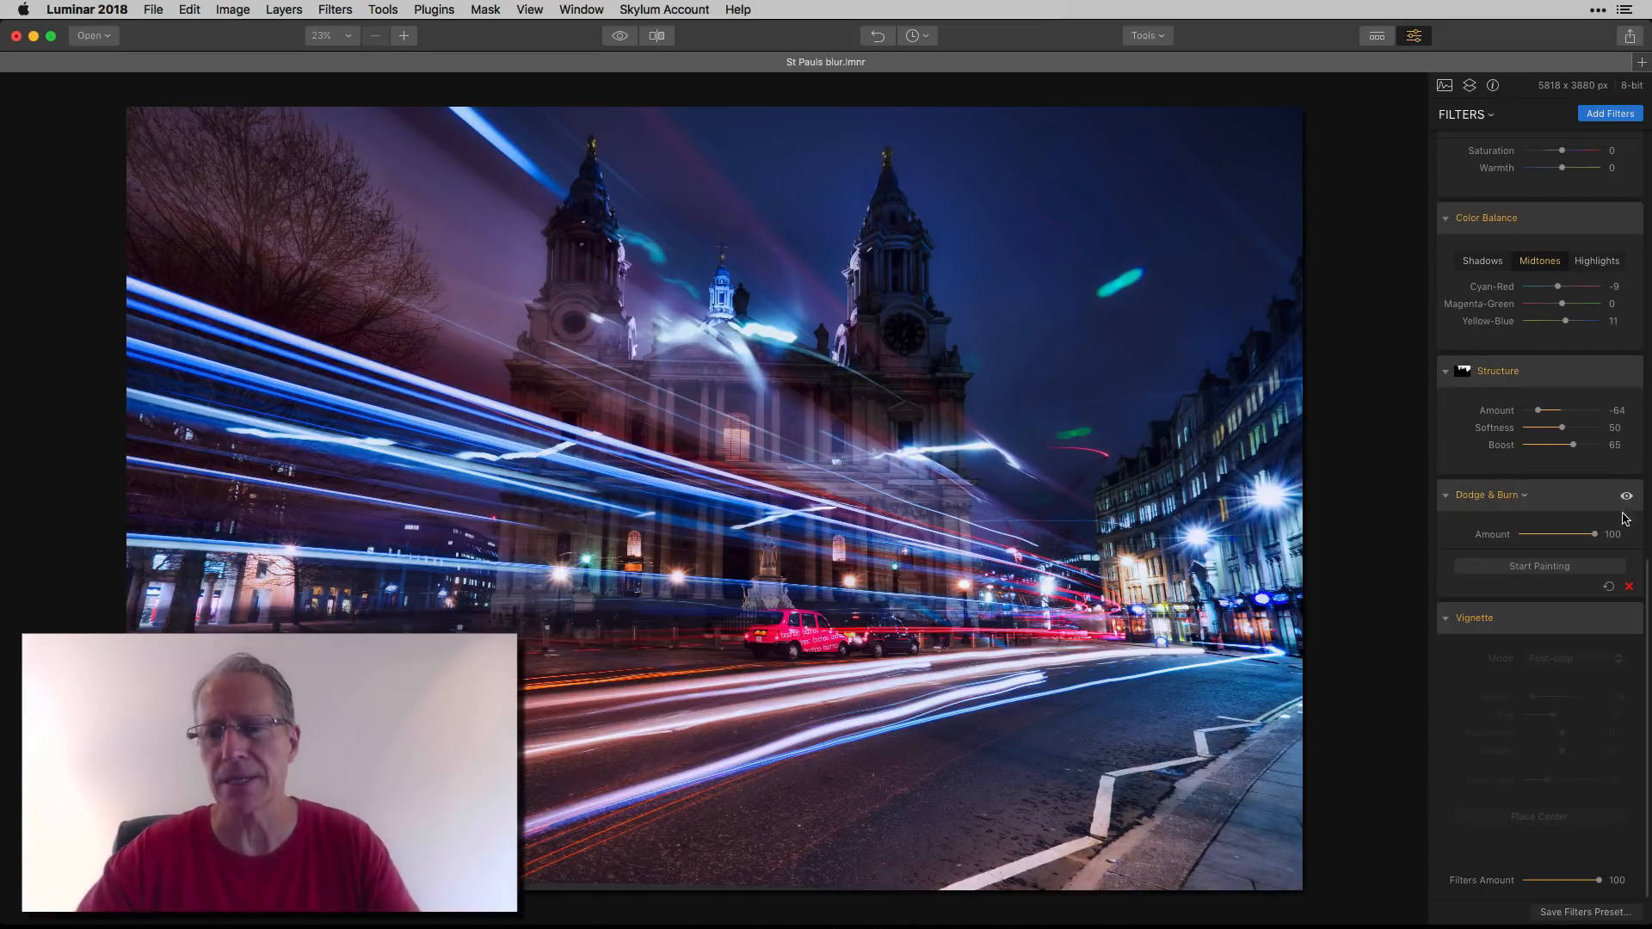
left_click(1474, 618)
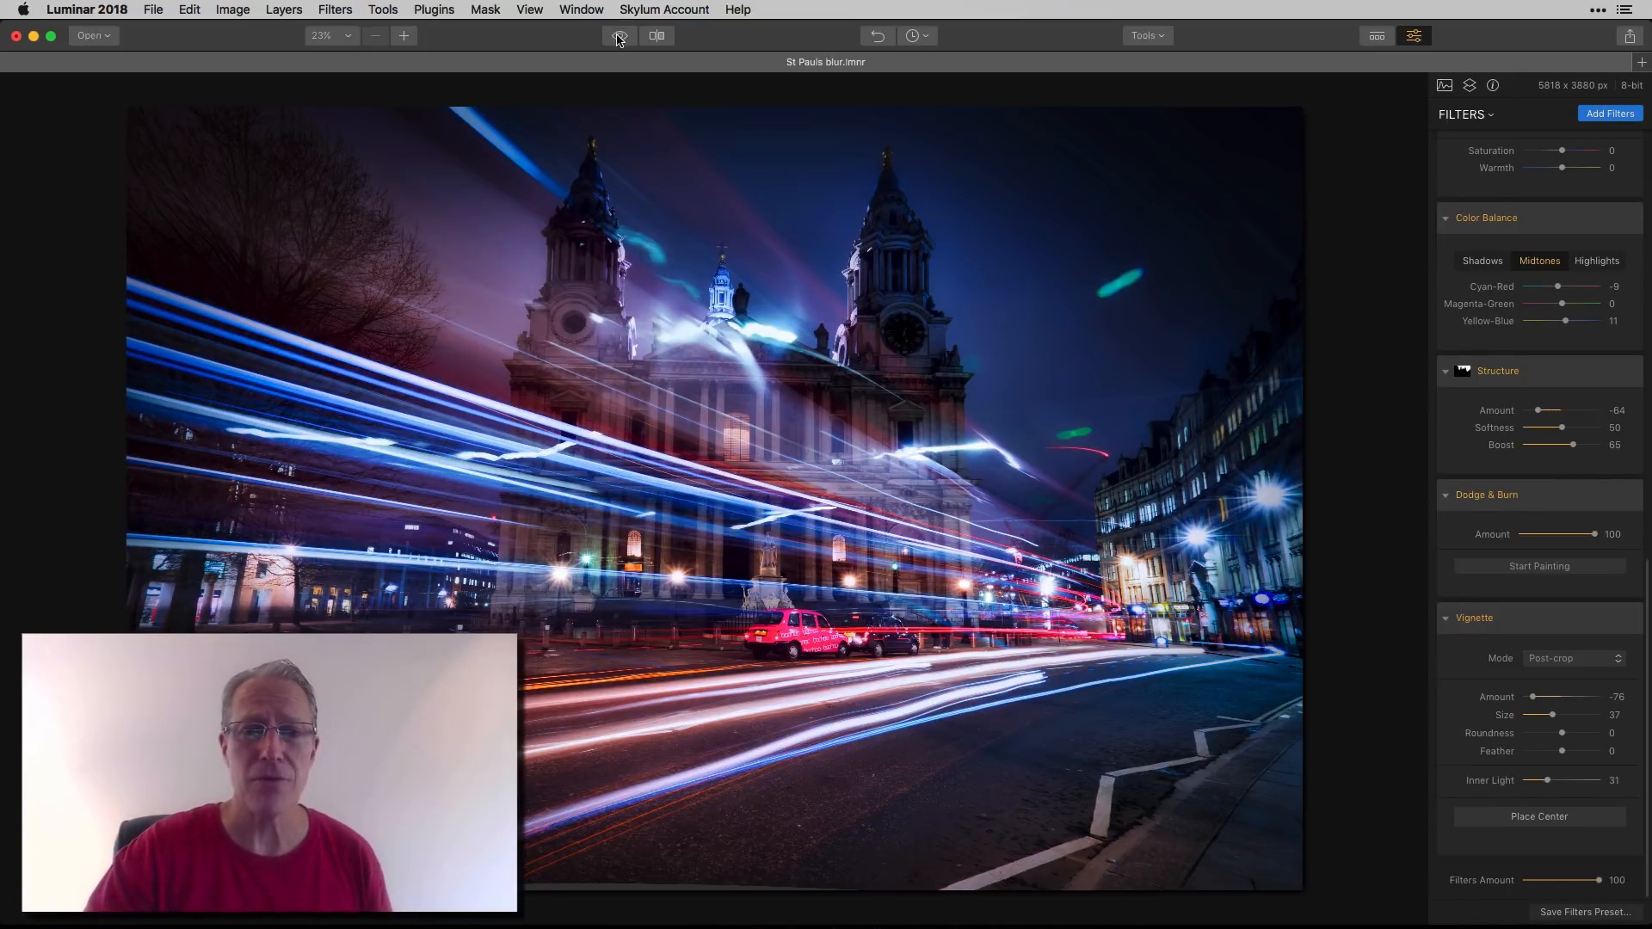
- Keep the post-crop vignette (amount -76, size 37, inner light 31) active after a last original comparison
left_click(620, 35)
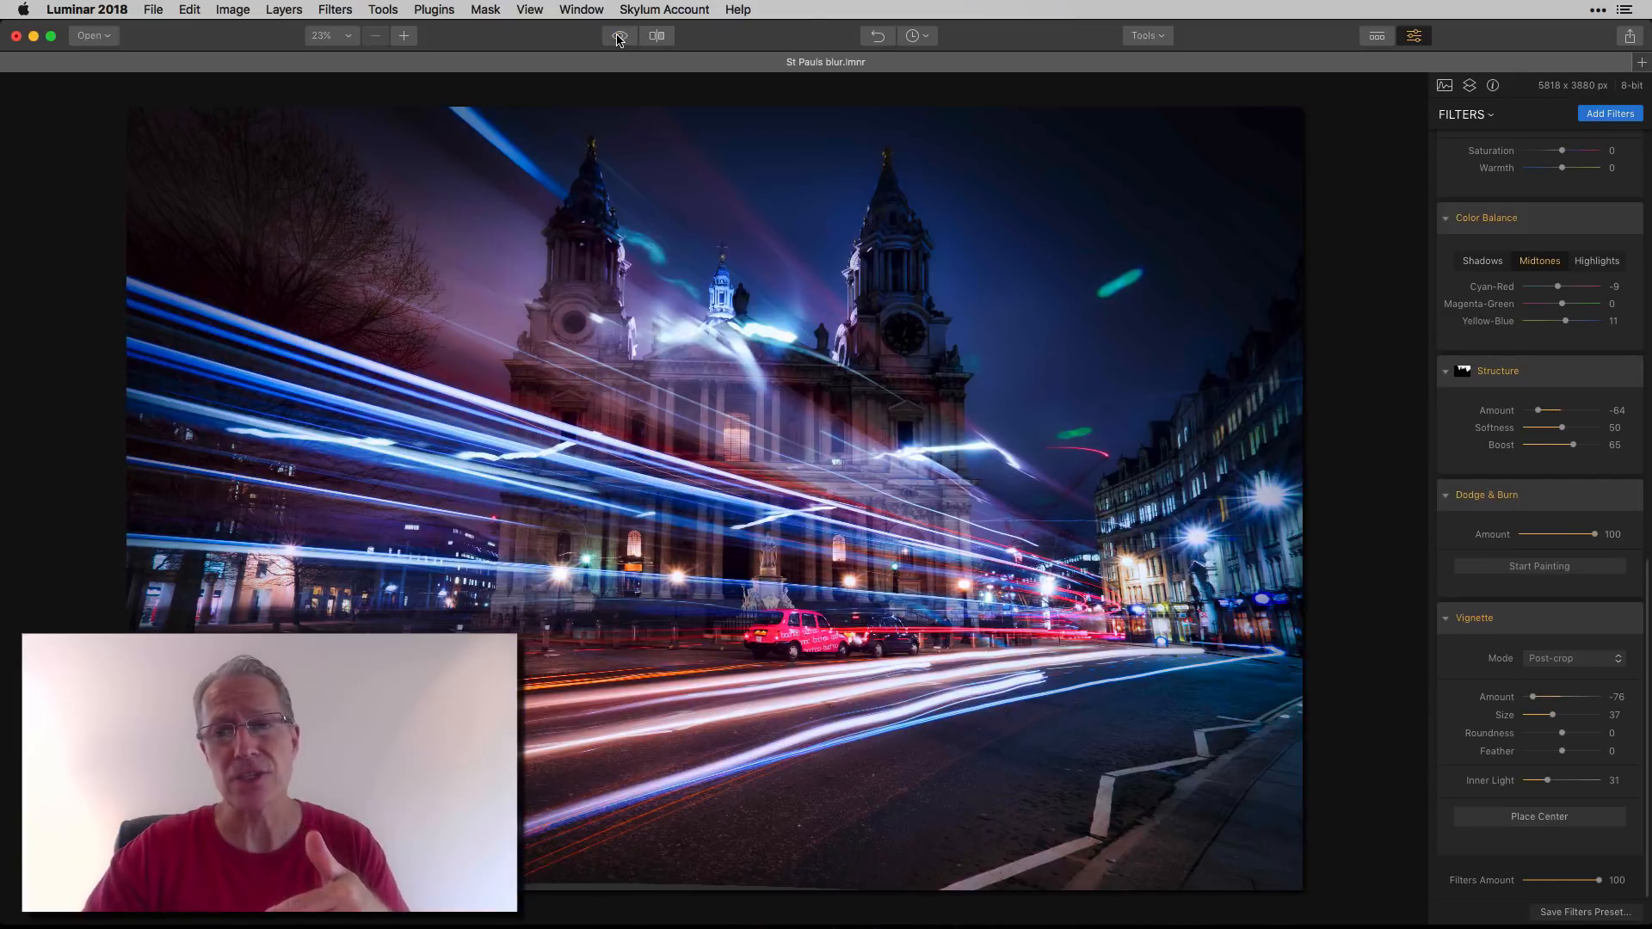
left_click(1492, 86)
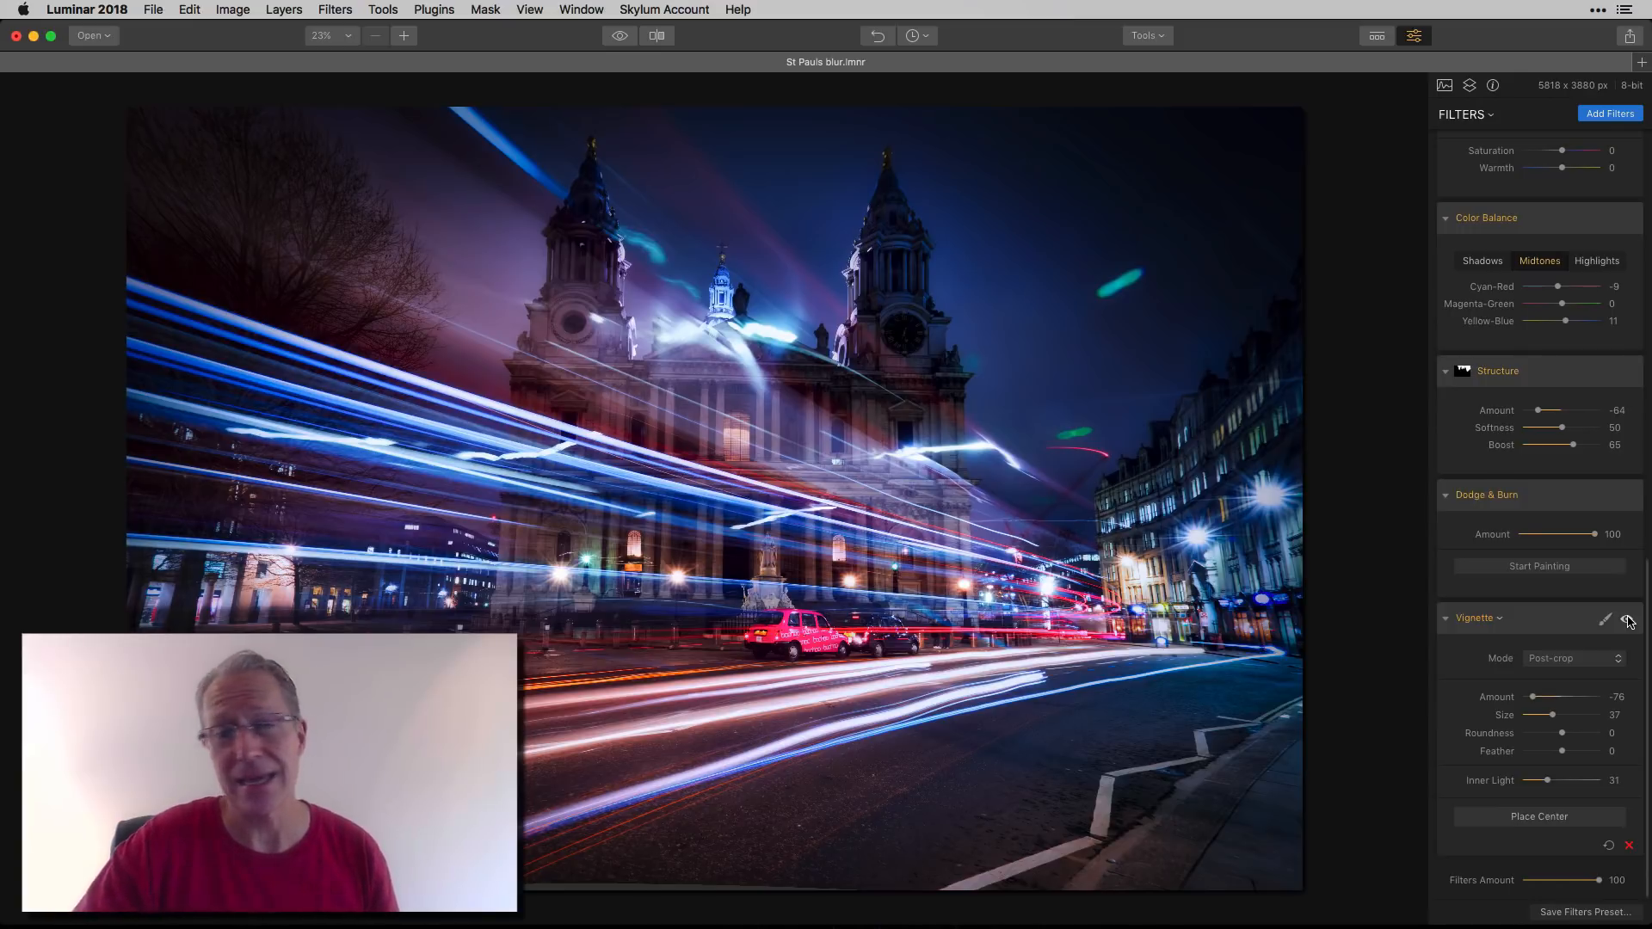
left_click(618, 34)
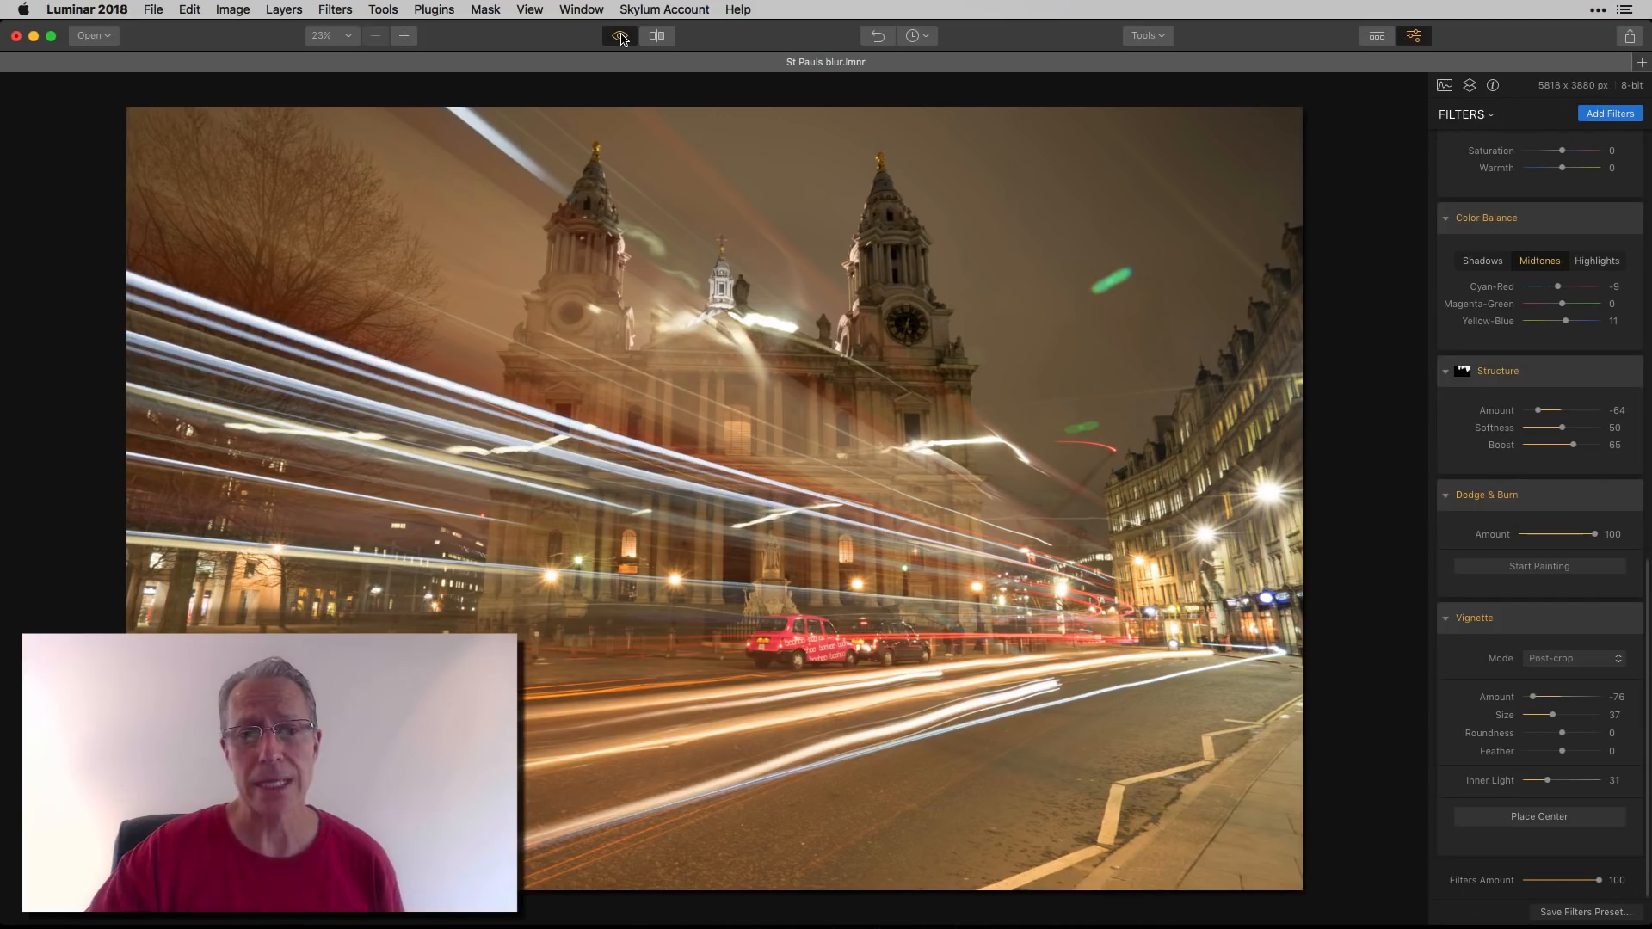
left_click(655, 34)
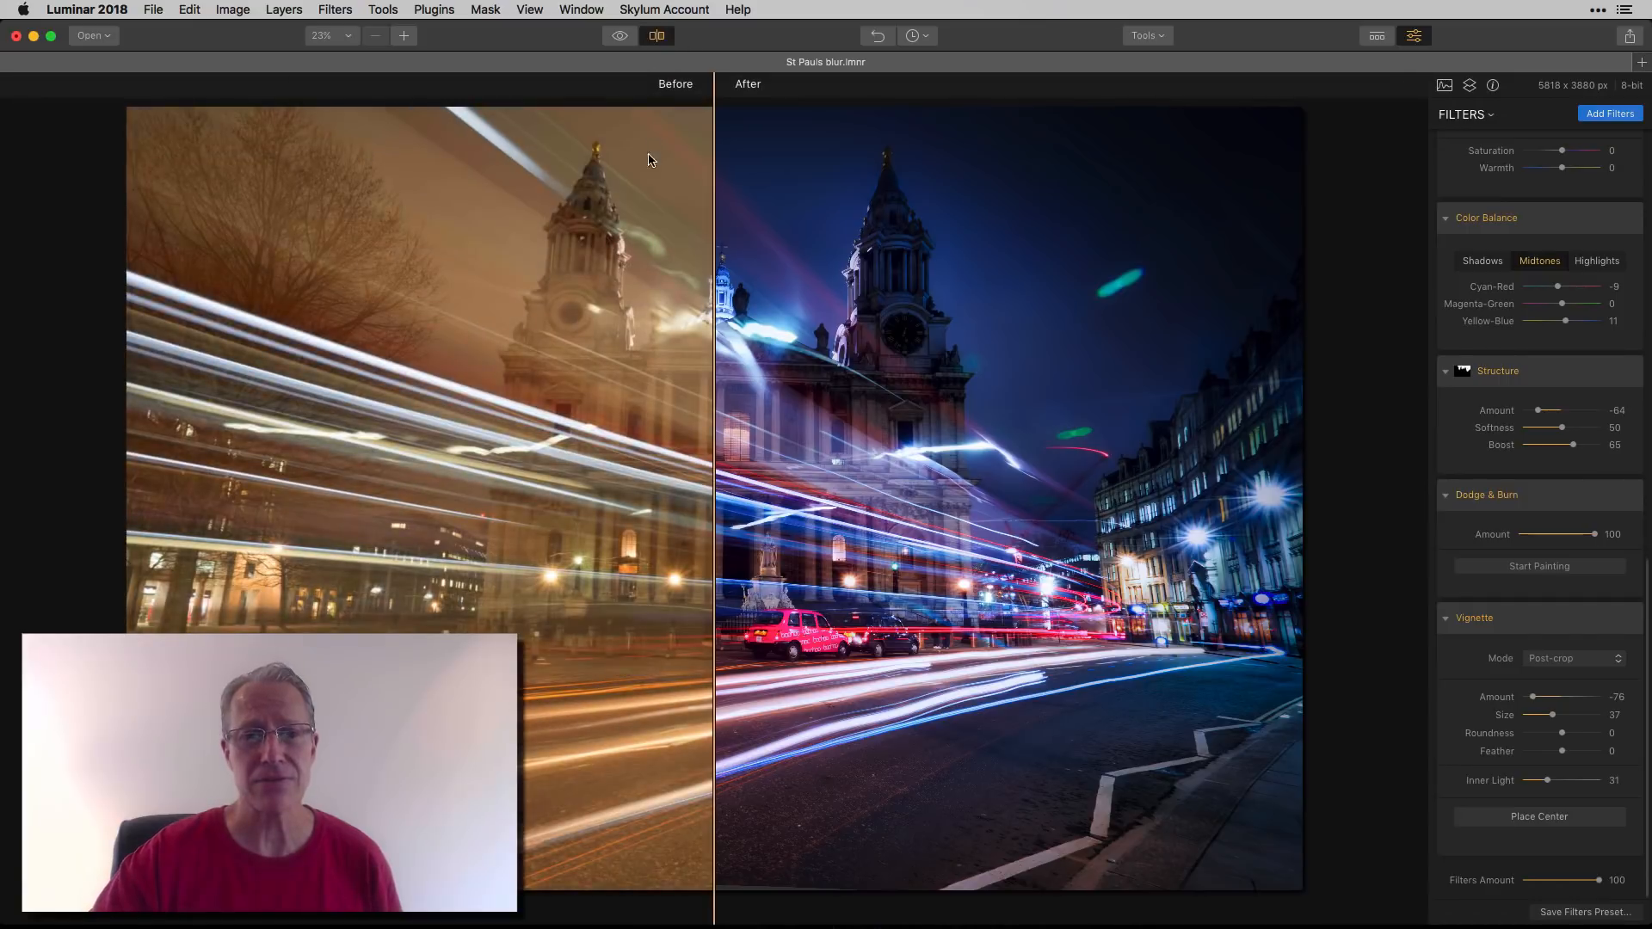
left_click_drag(711, 232, 322, 232)
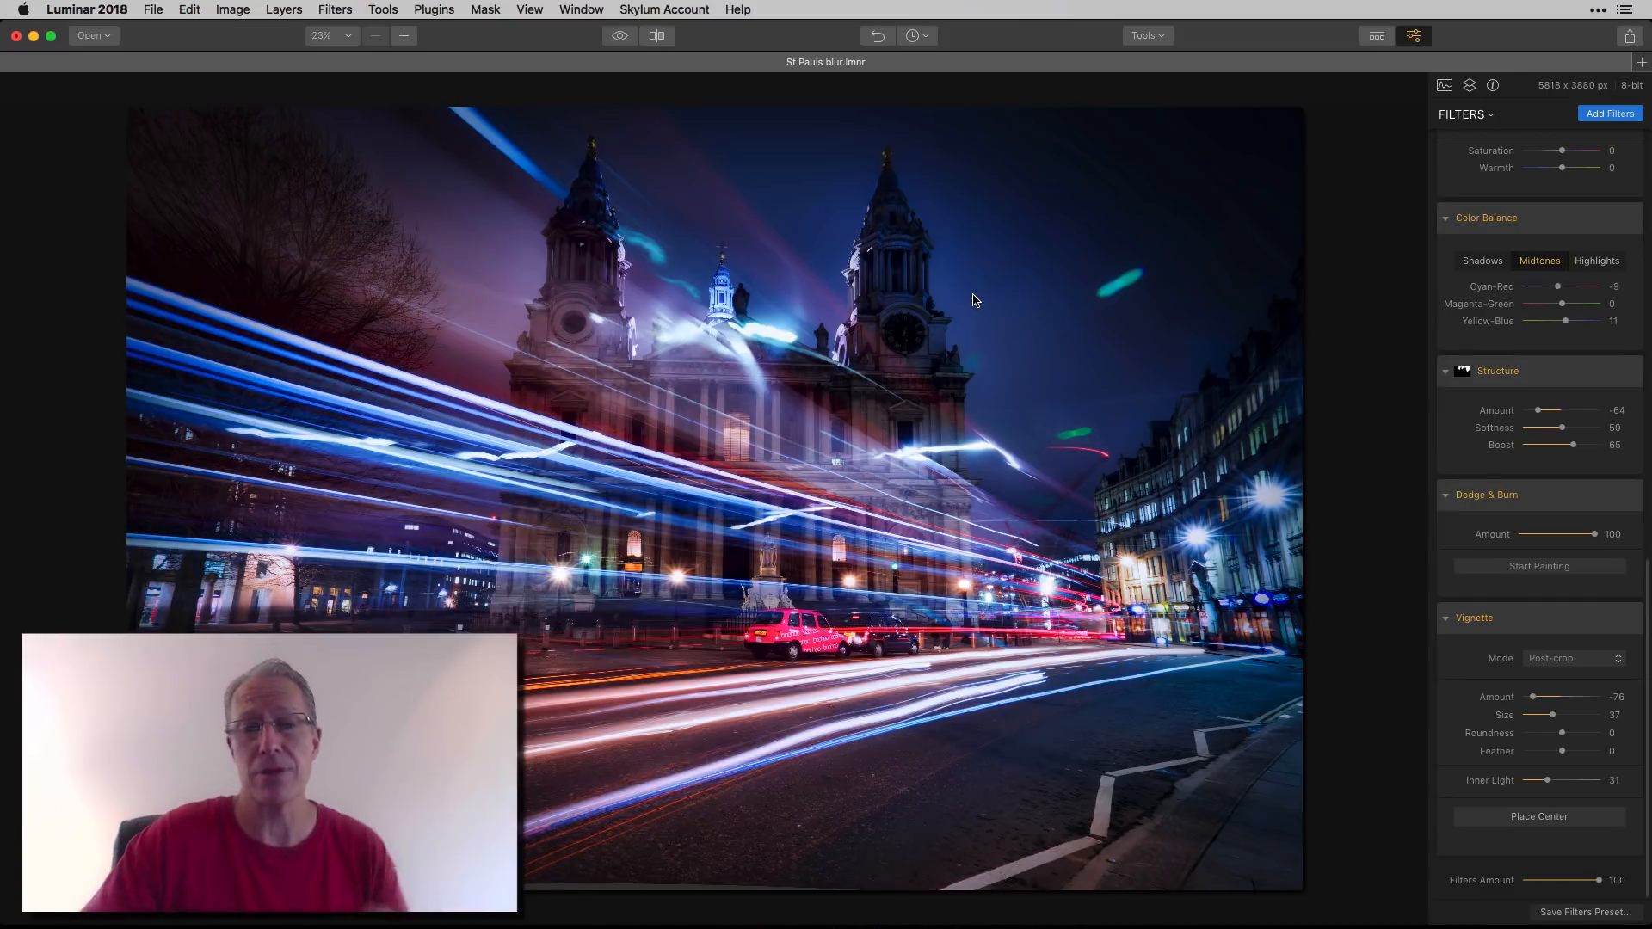
left_click(619, 35)
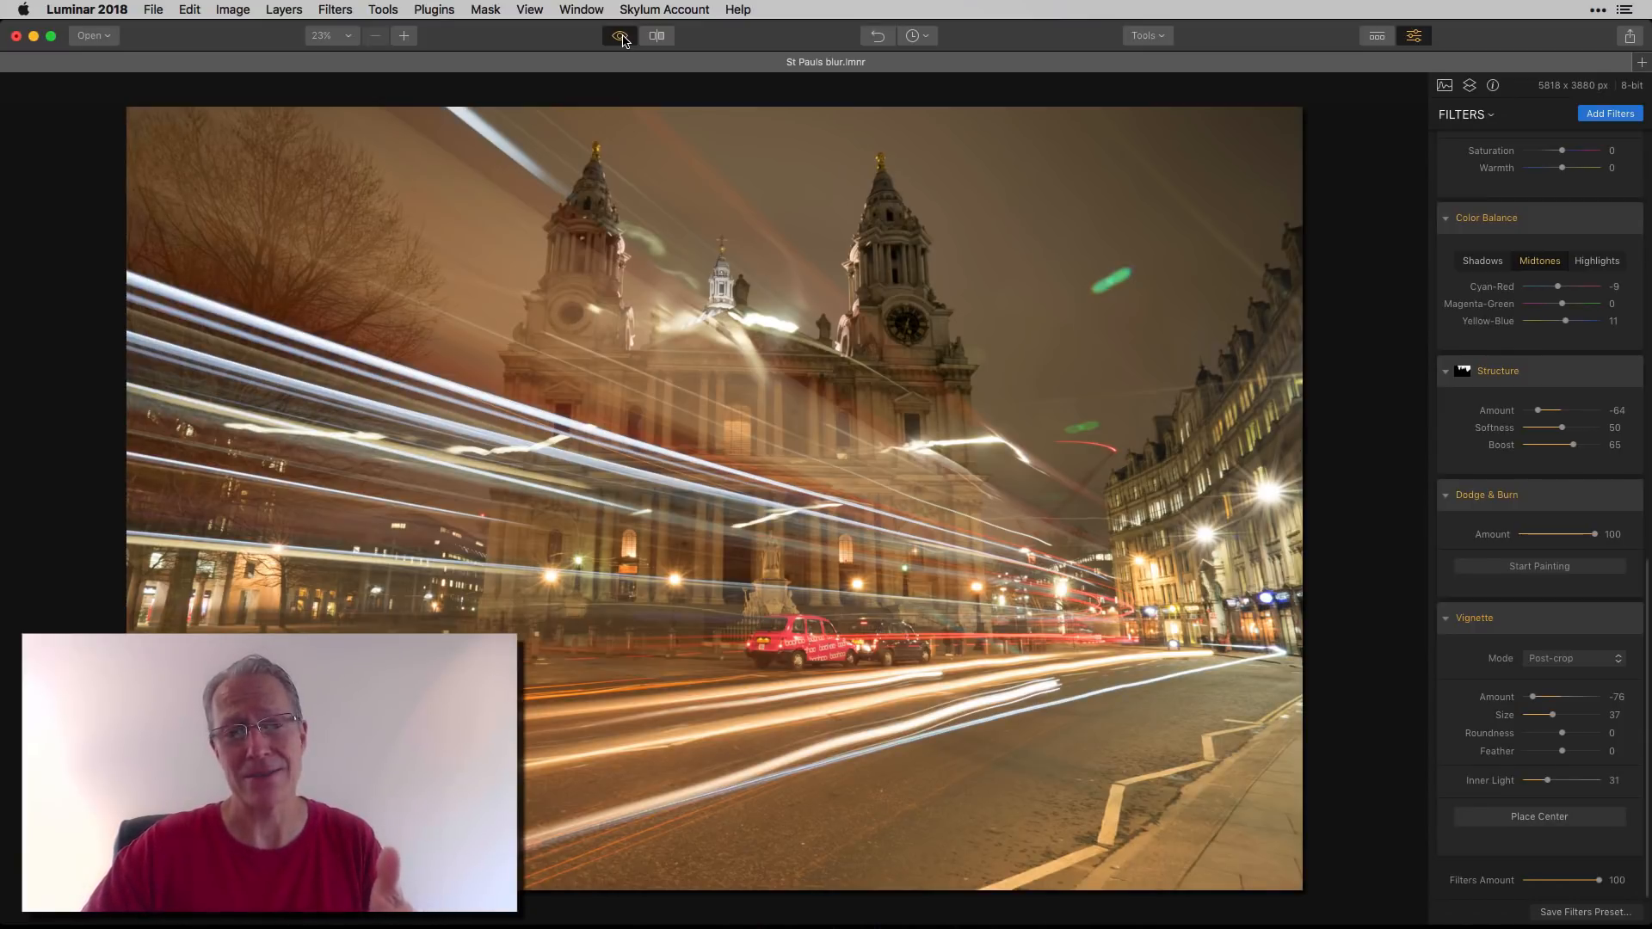
left_click(619, 35)
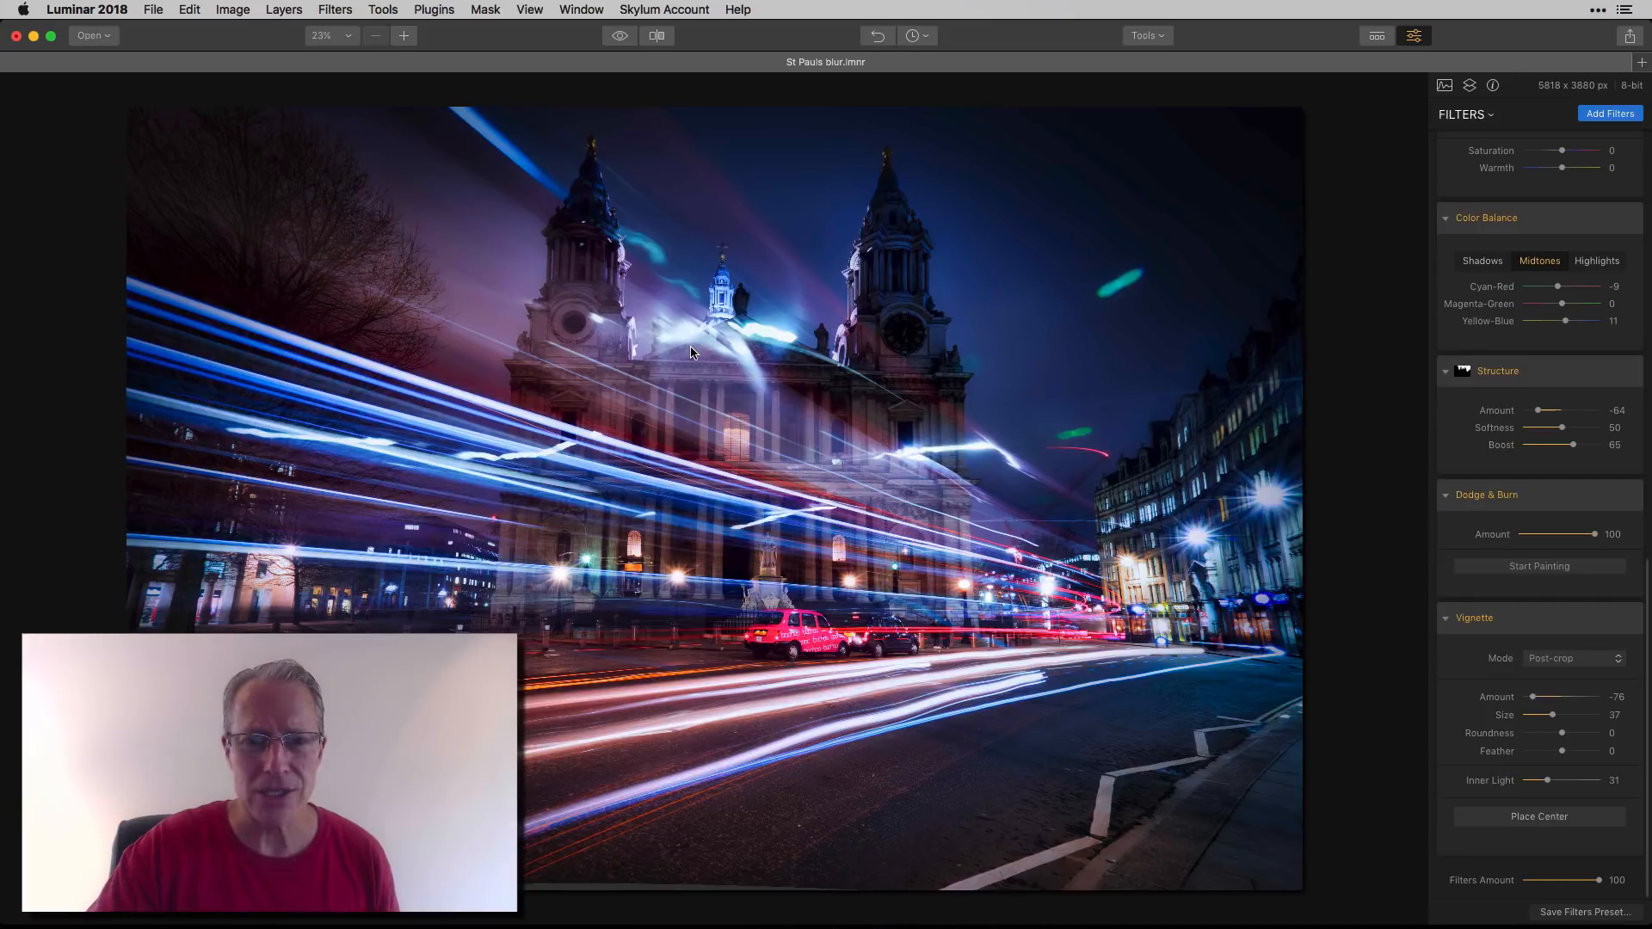
mouse_move(899, 720)
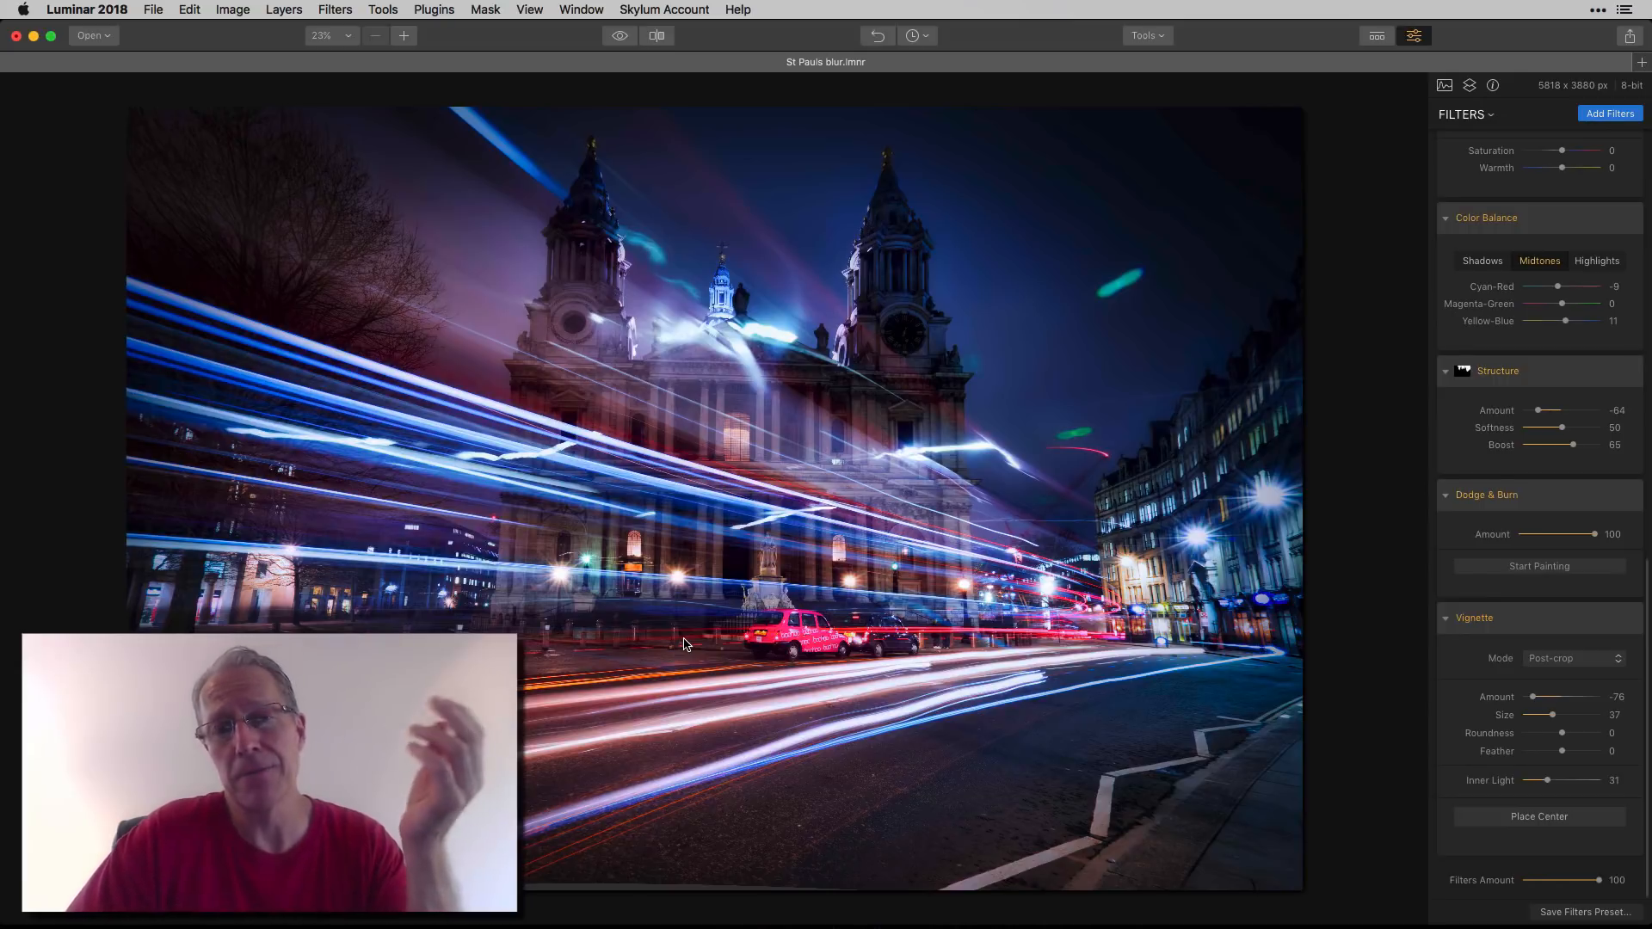
left_click(620, 34)
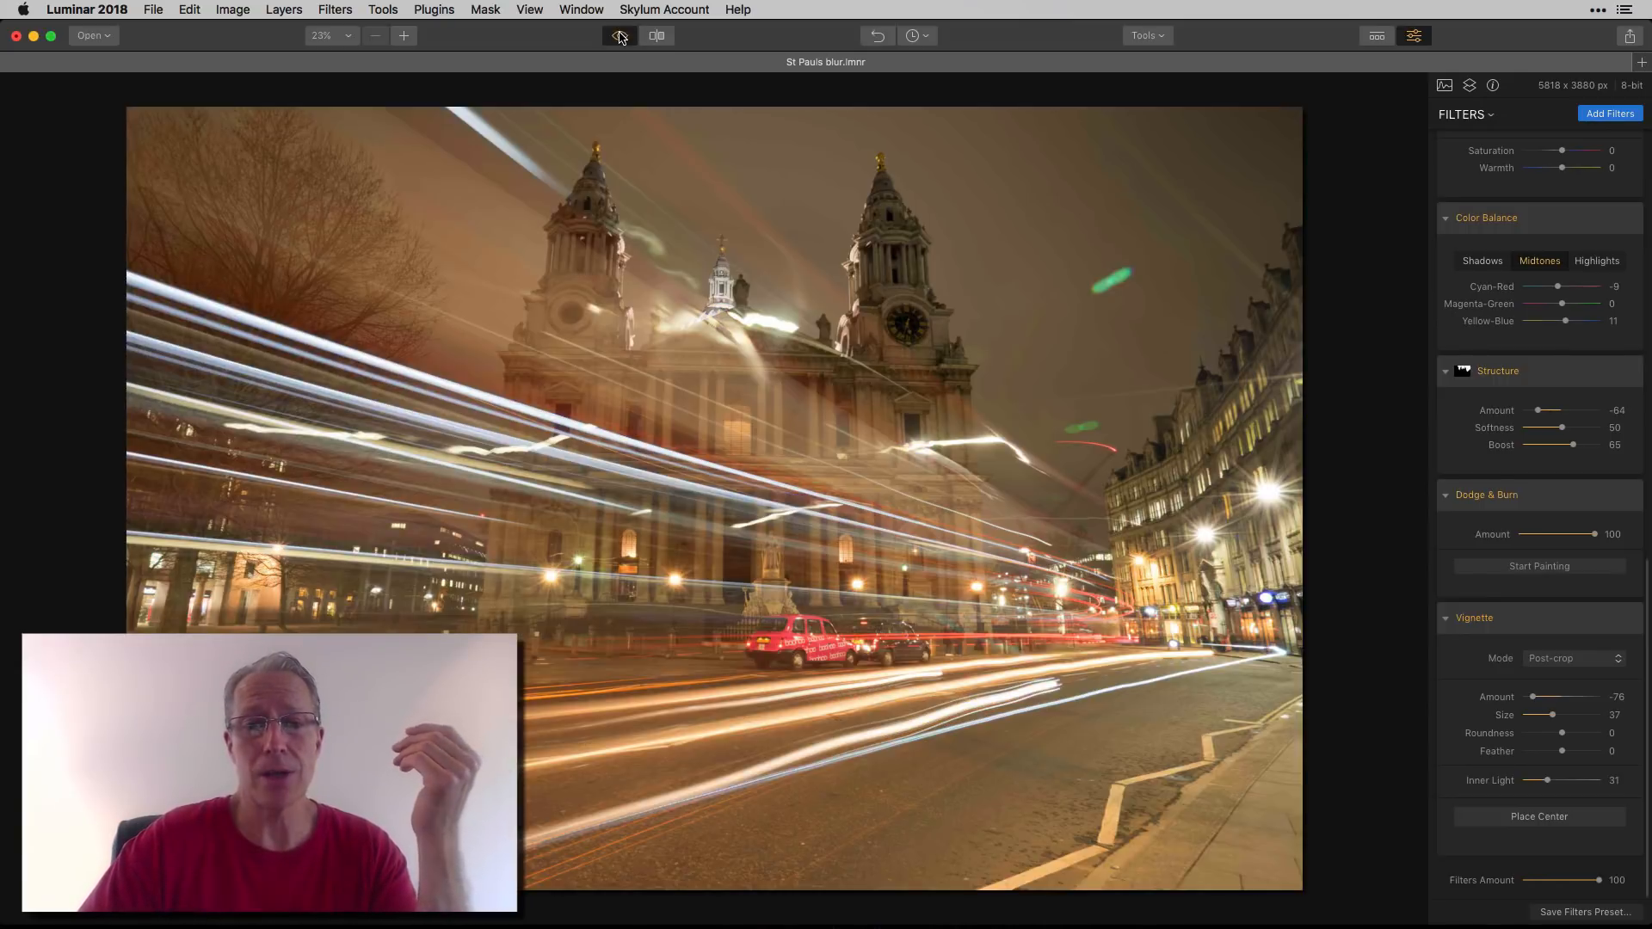
left_click(619, 34)
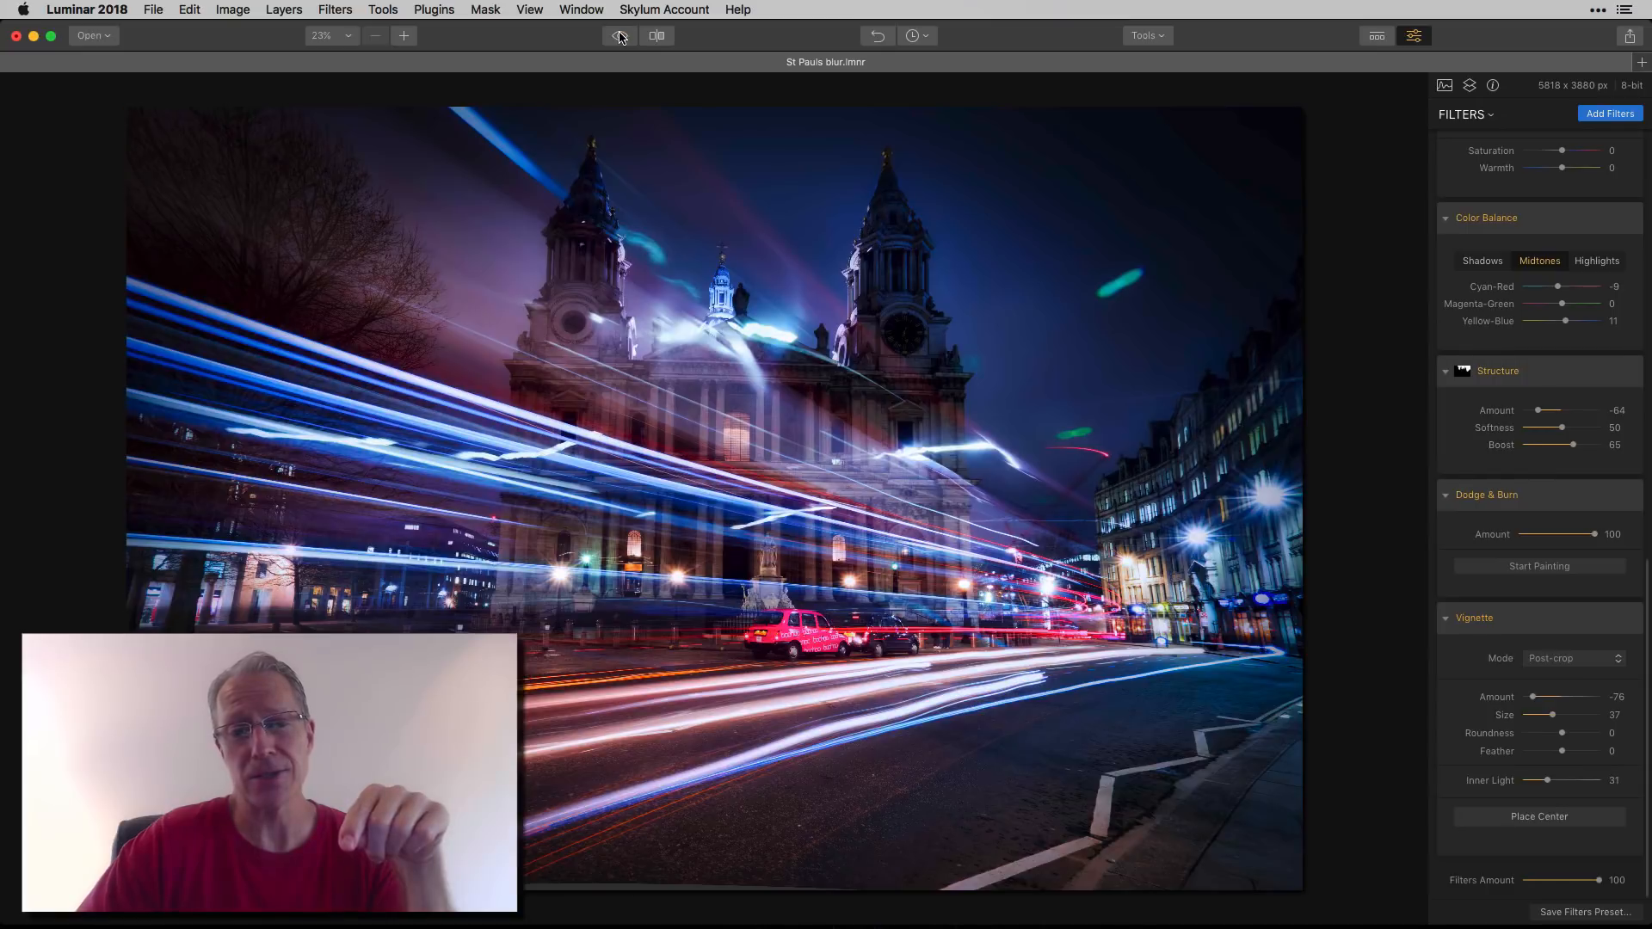